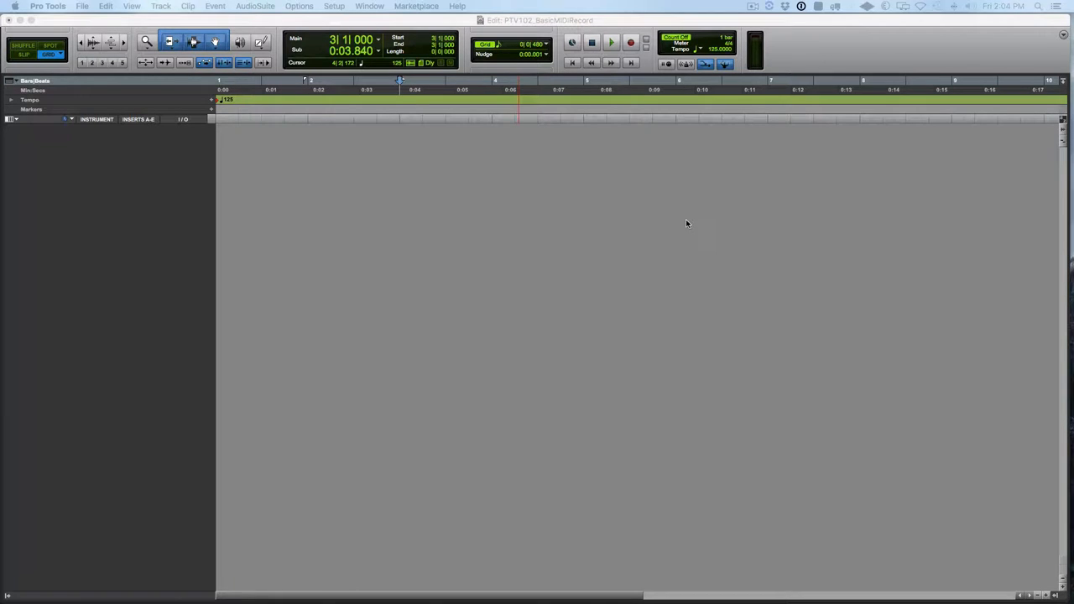
mouse_move(413, 110)
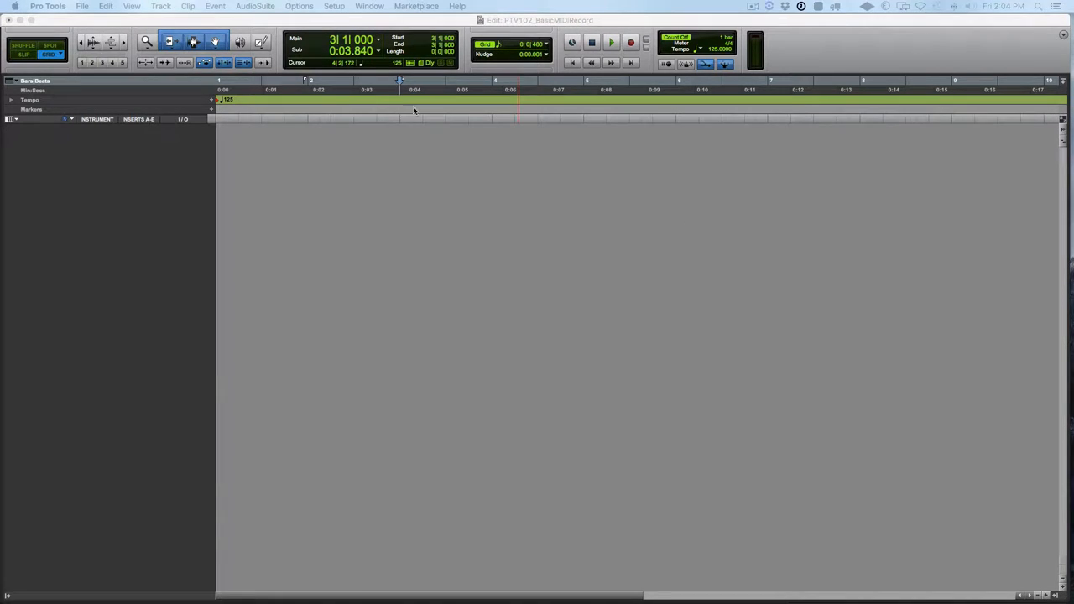
Create a Click track from the Track menu
left_click(161, 6)
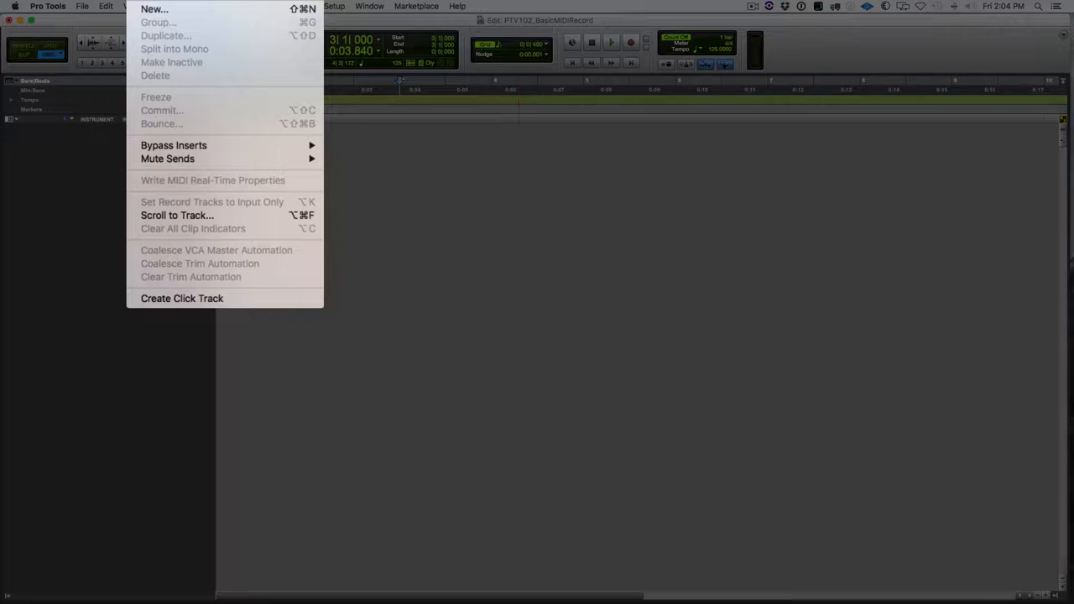
mouse_move(182, 298)
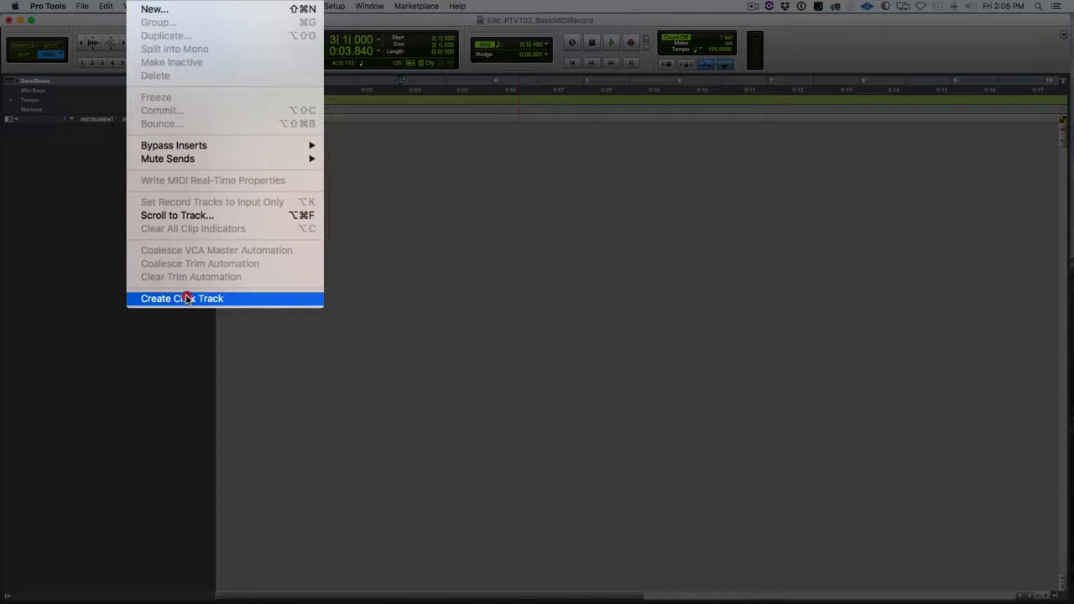
left_click(181, 298)
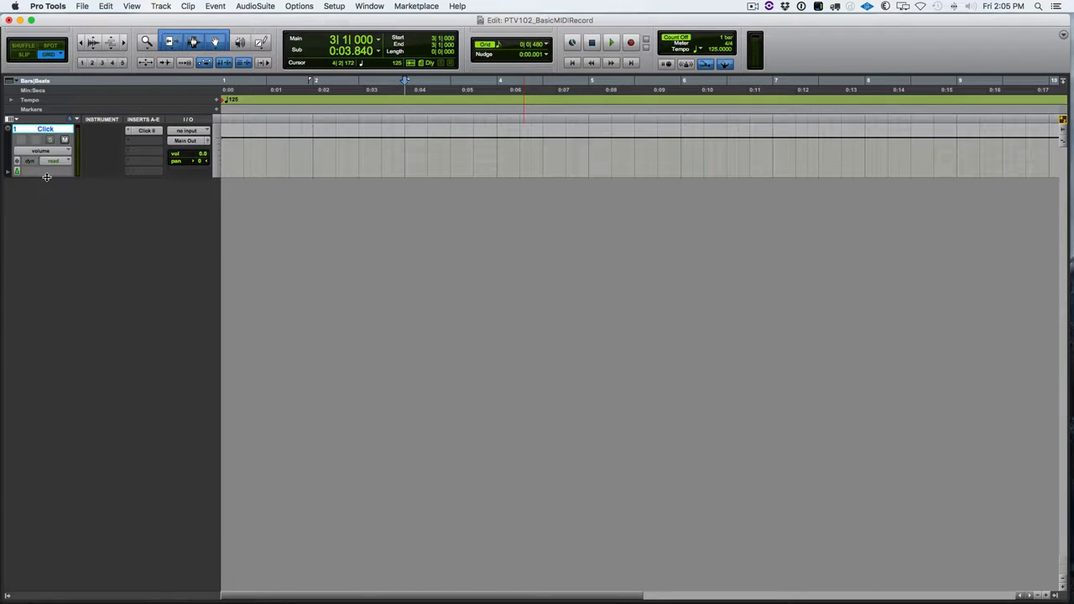
mouse_move(53, 187)
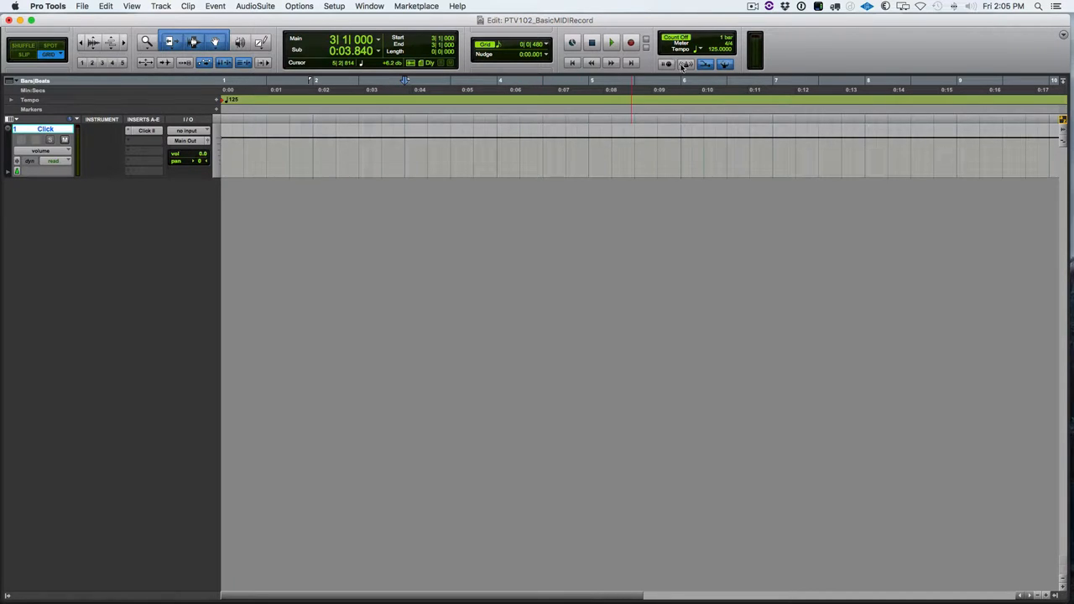
Set the count-off to 2 bars in Click/Countoff Options
double_click(768, 92)
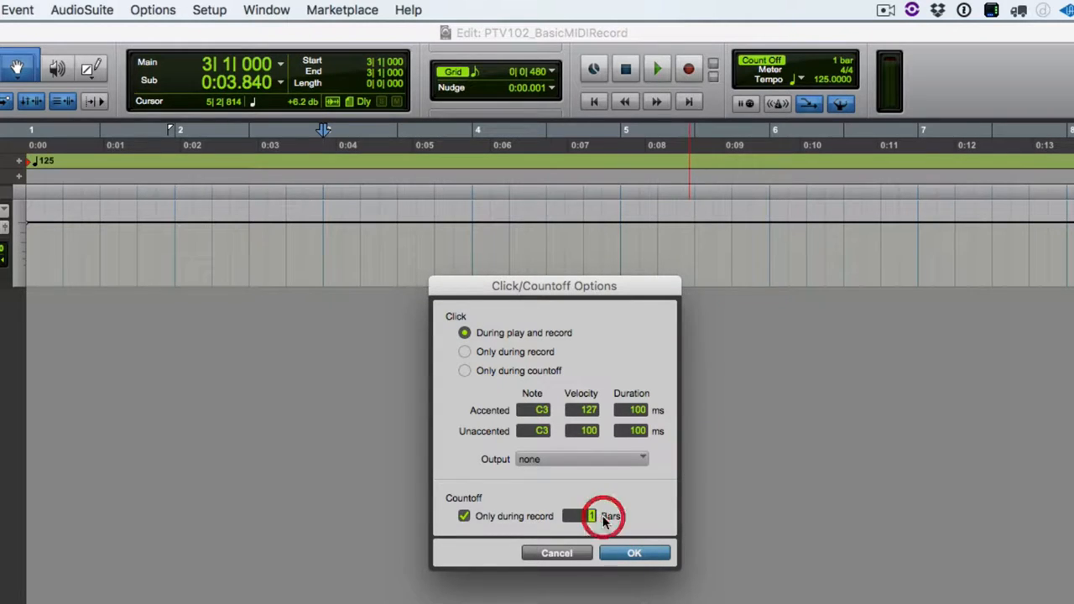
left_click(635, 552)
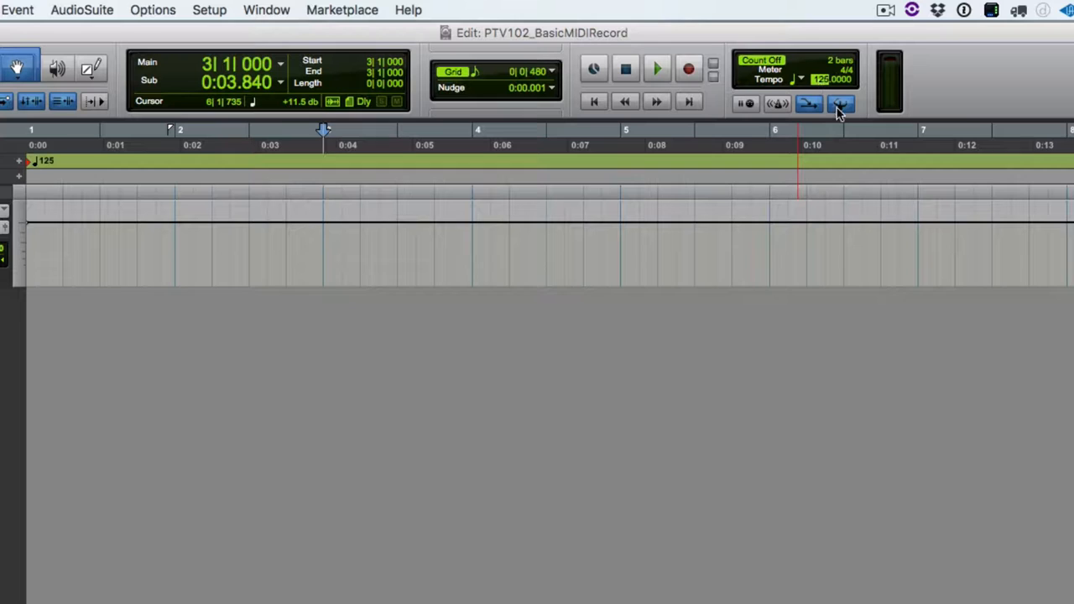
mouse_move(854, 106)
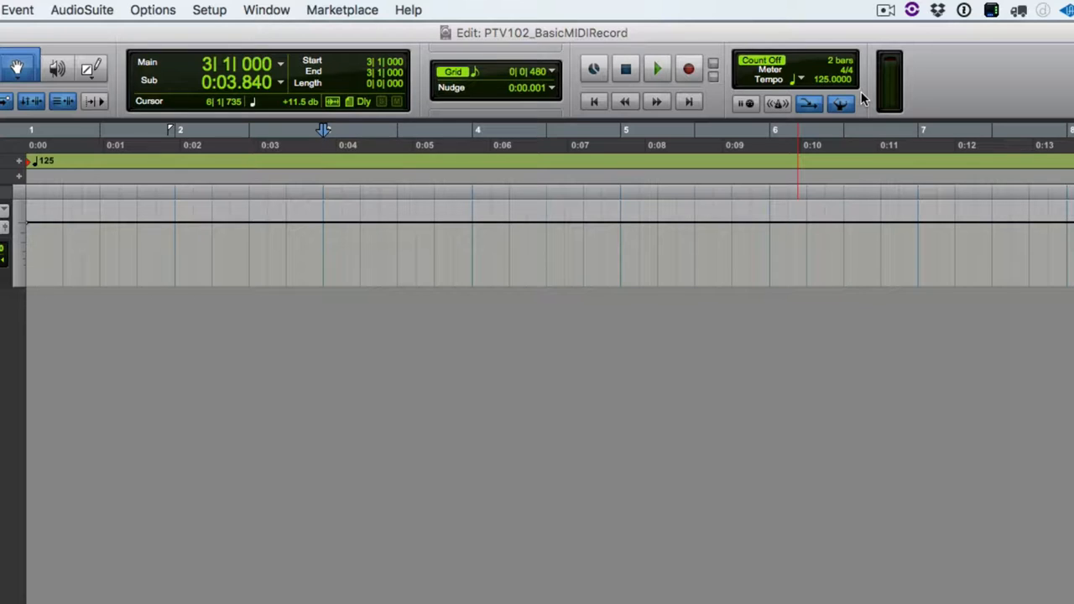
mouse_move(428, 120)
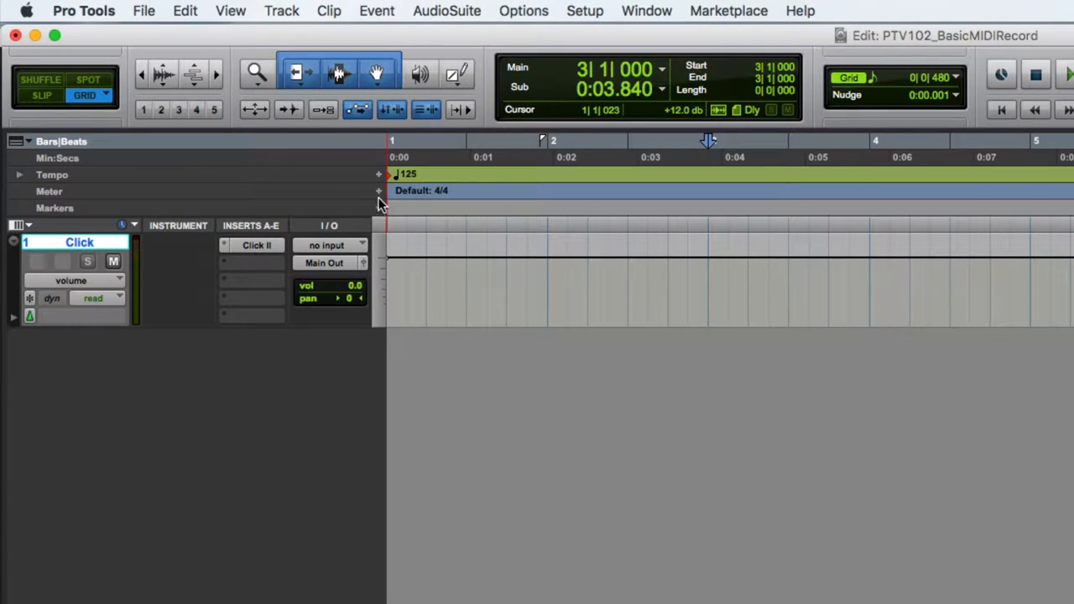
mouse_move(378, 190)
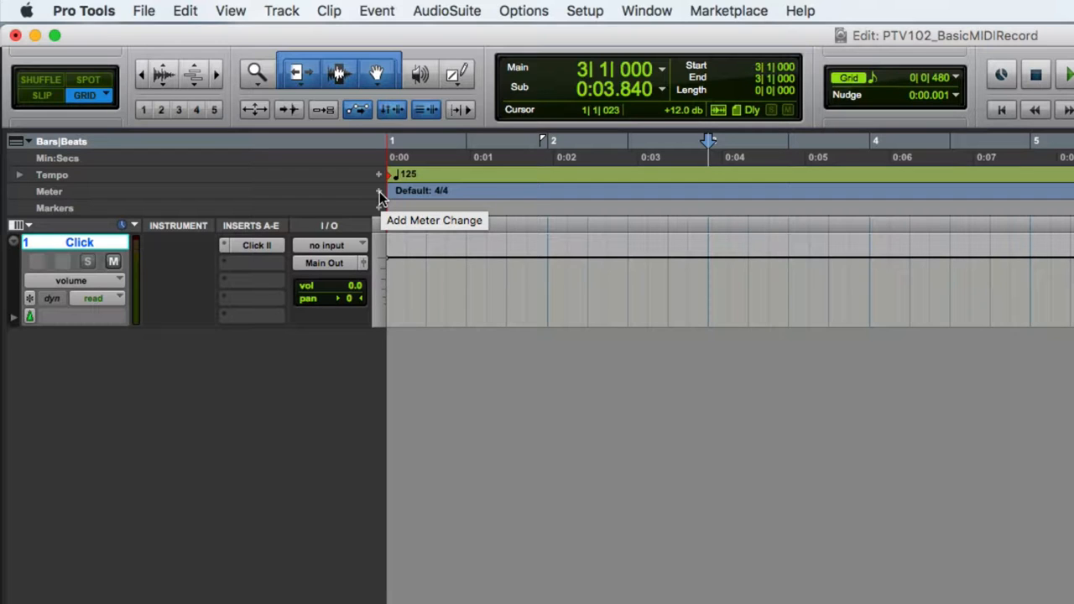
mouse_move(383, 203)
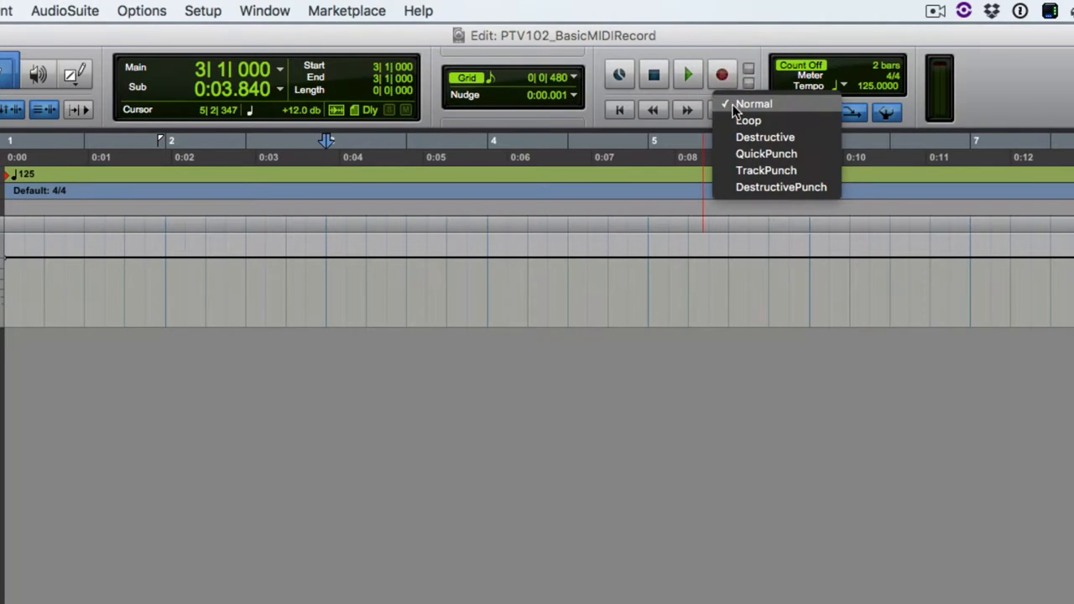
mouse_move(701, 84)
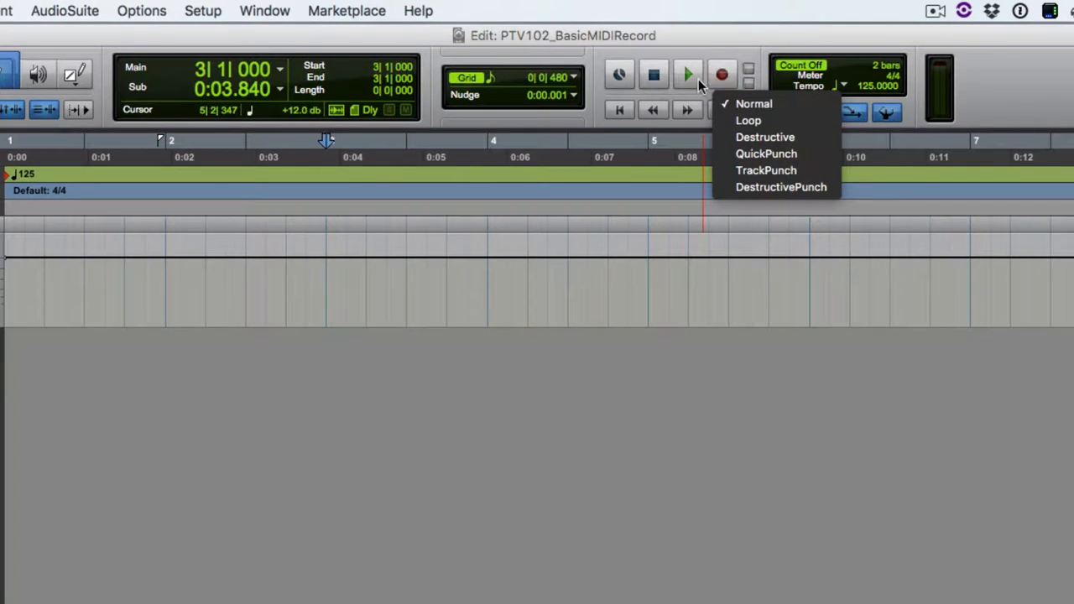
Keep Normal record mode and review the Play button's playback options
left_click(721, 75)
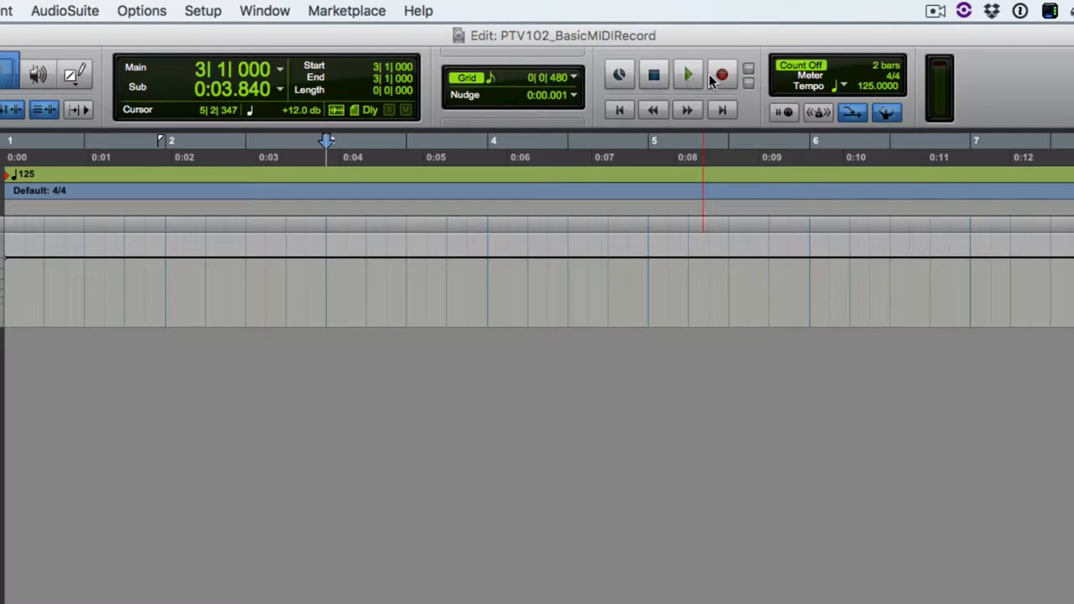
right_click(687, 75)
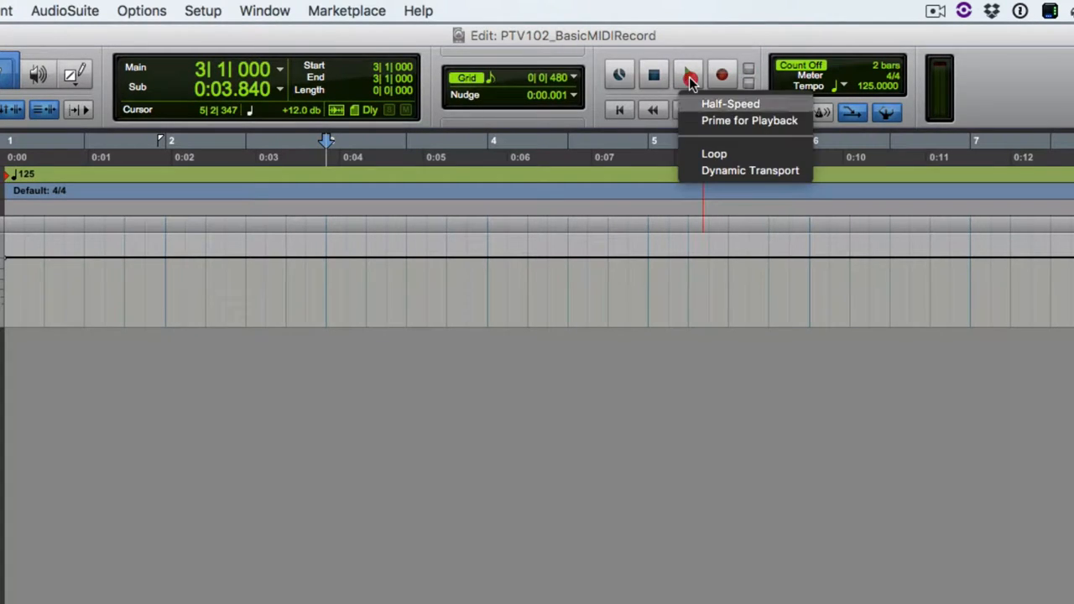
mouse_move(715, 156)
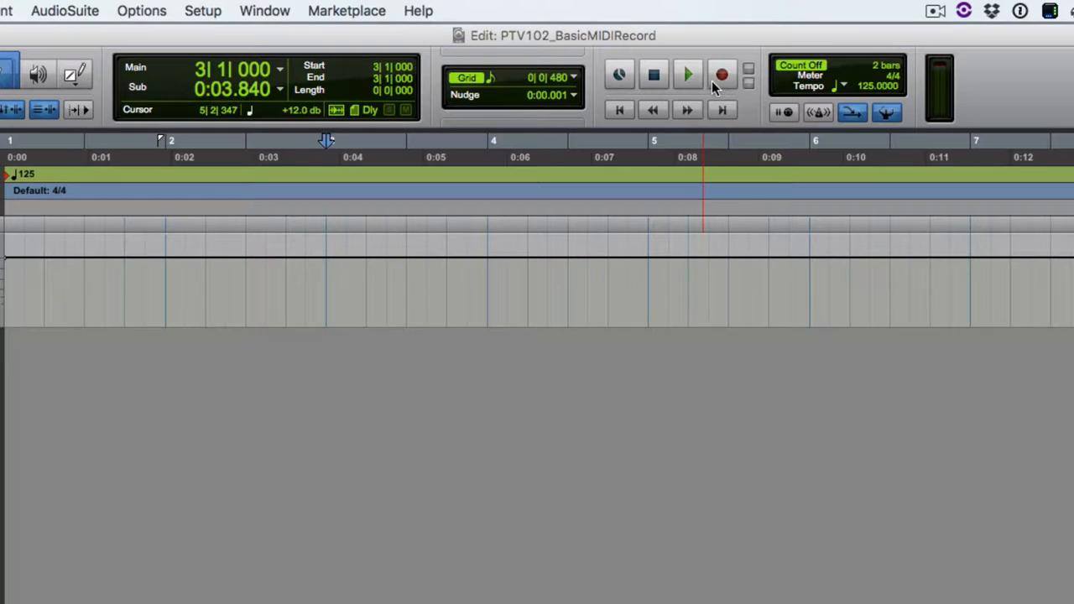
mouse_move(722, 75)
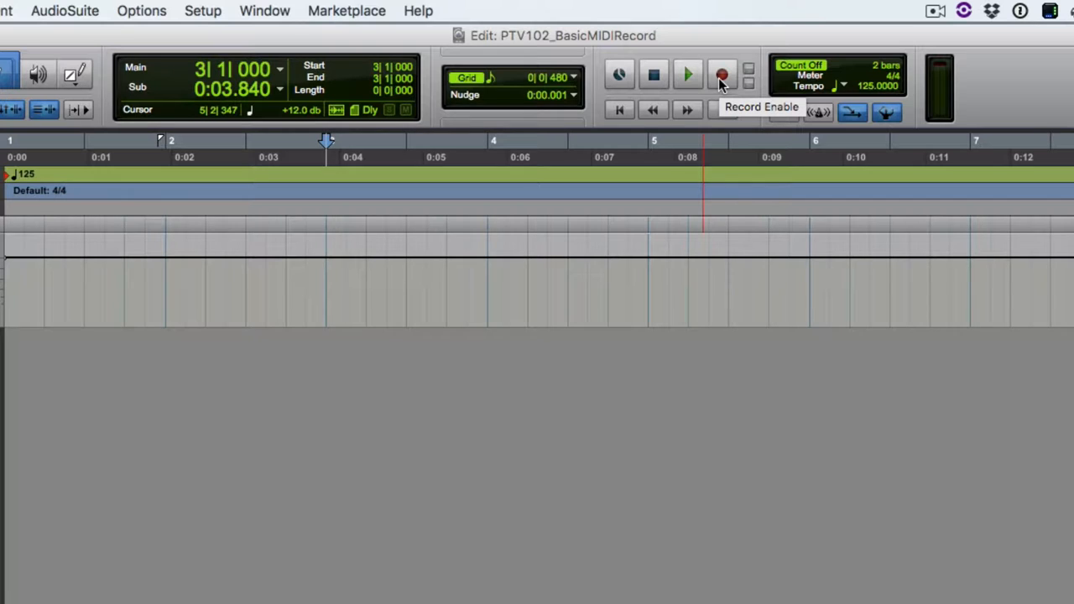
left_click(722, 75)
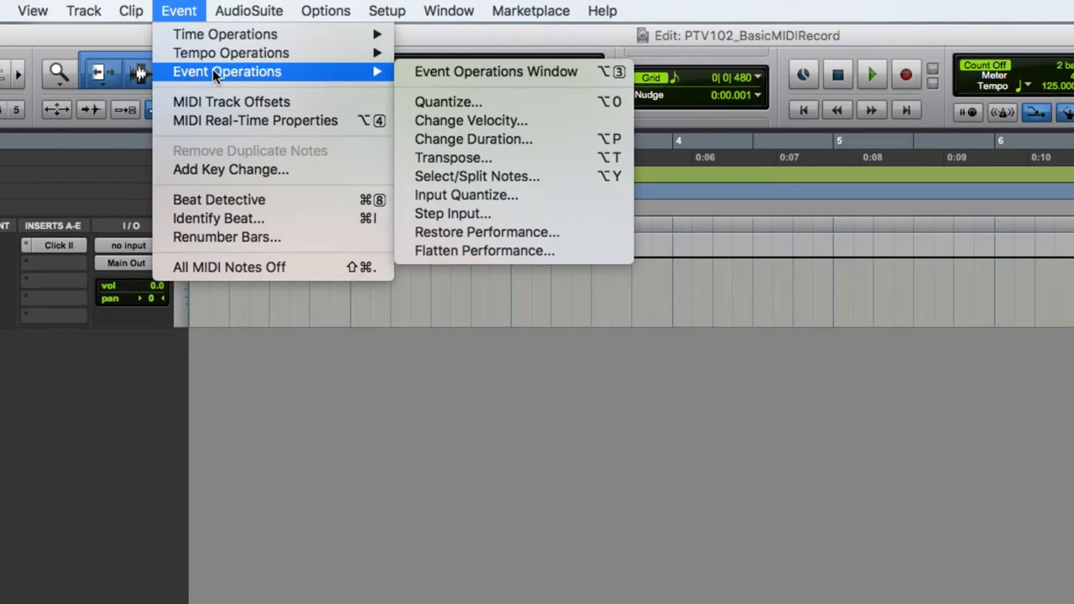
mouse_move(466, 195)
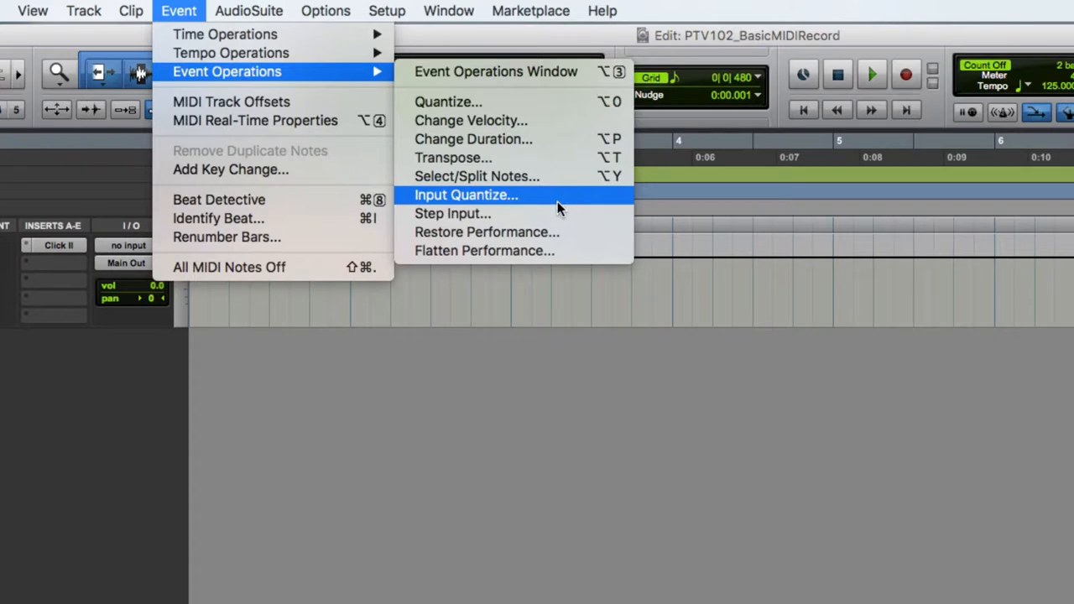
Enable Input Quantize at 1/16 note in Event Operations
left_click(466, 195)
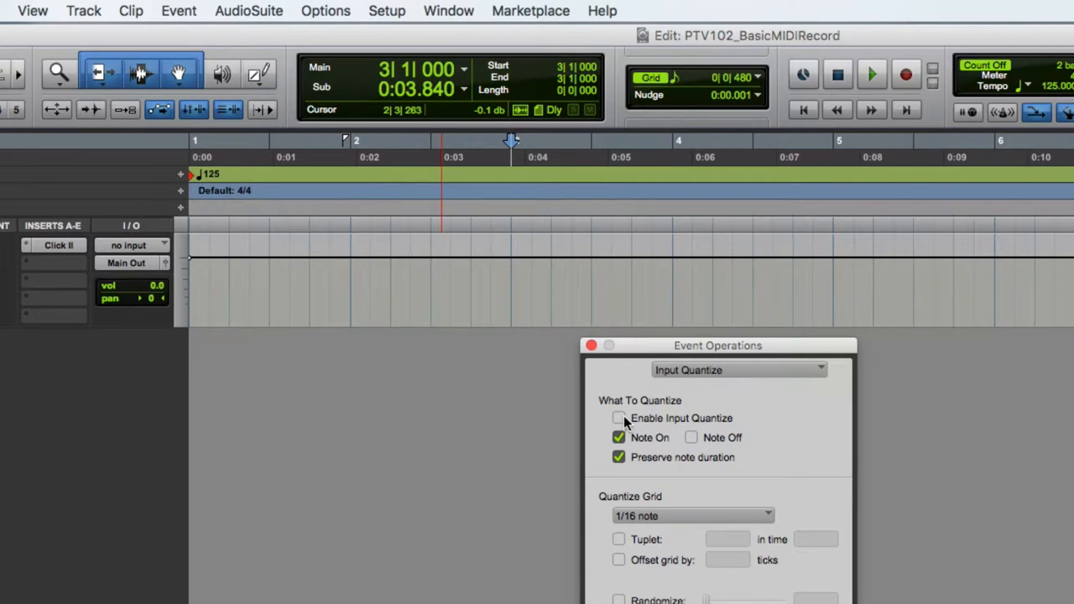
left_click(620, 417)
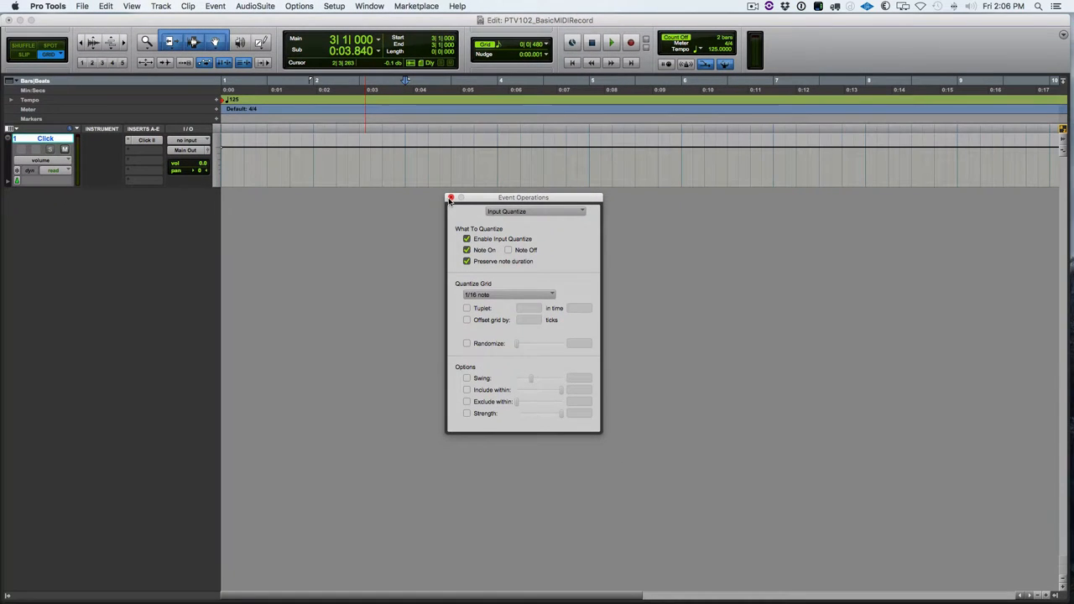
left_click(450, 198)
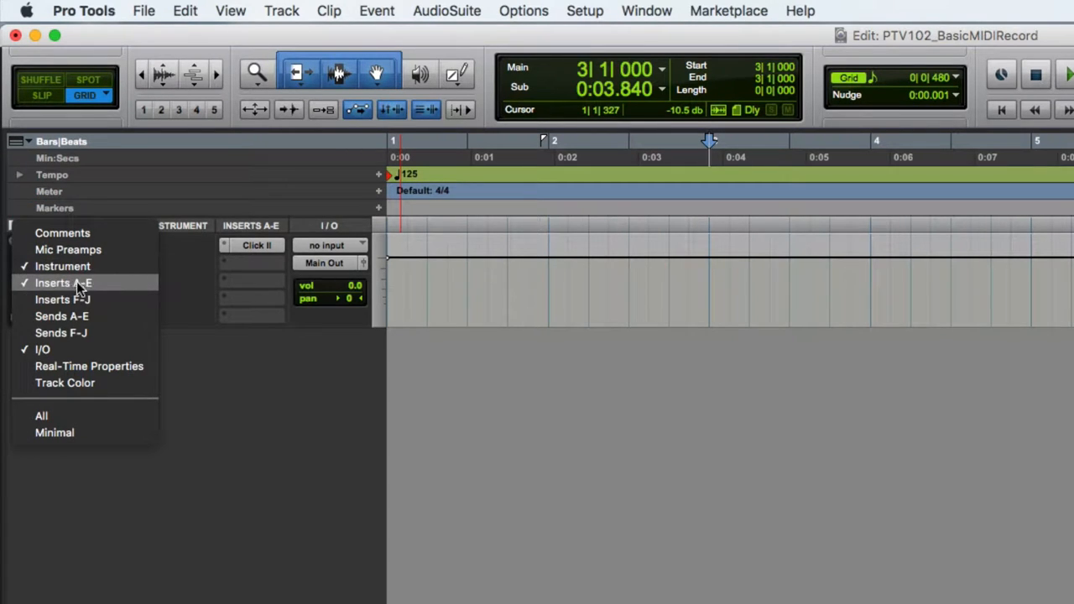
mouse_move(76, 349)
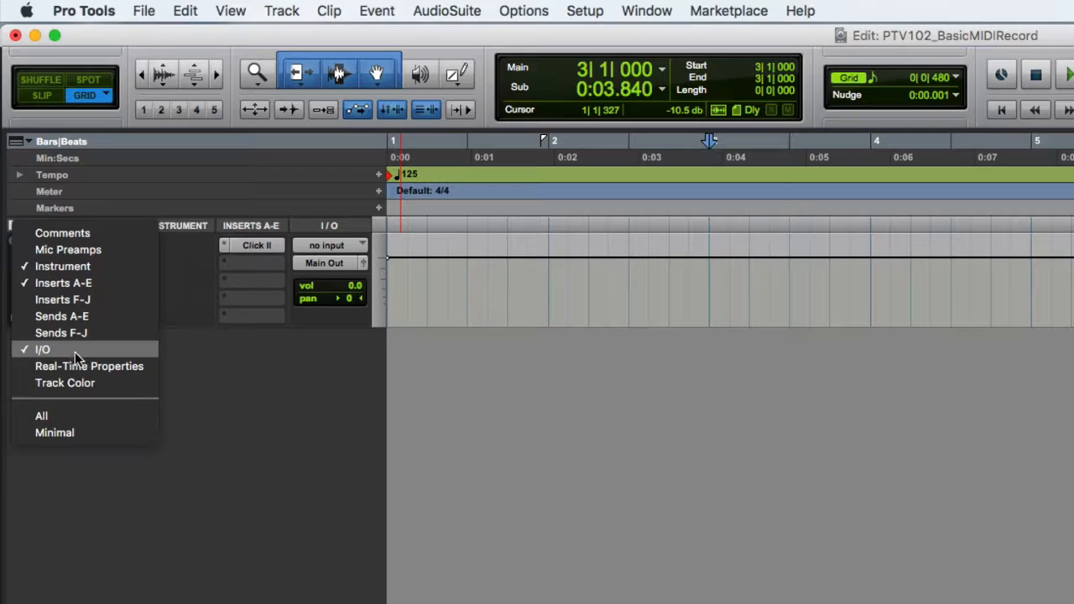
left_click(42, 349)
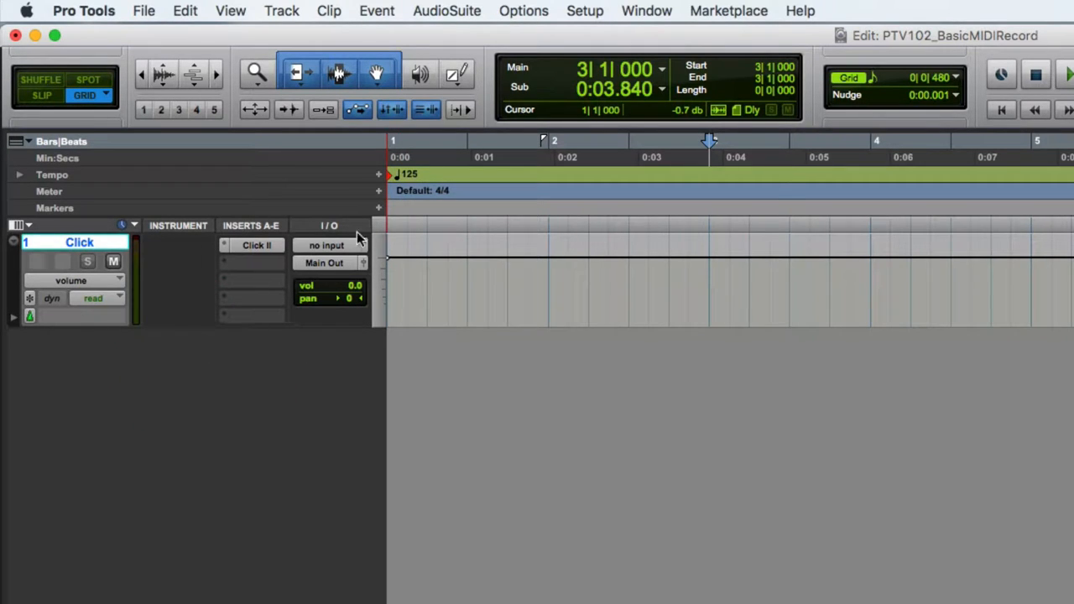
mouse_move(342, 384)
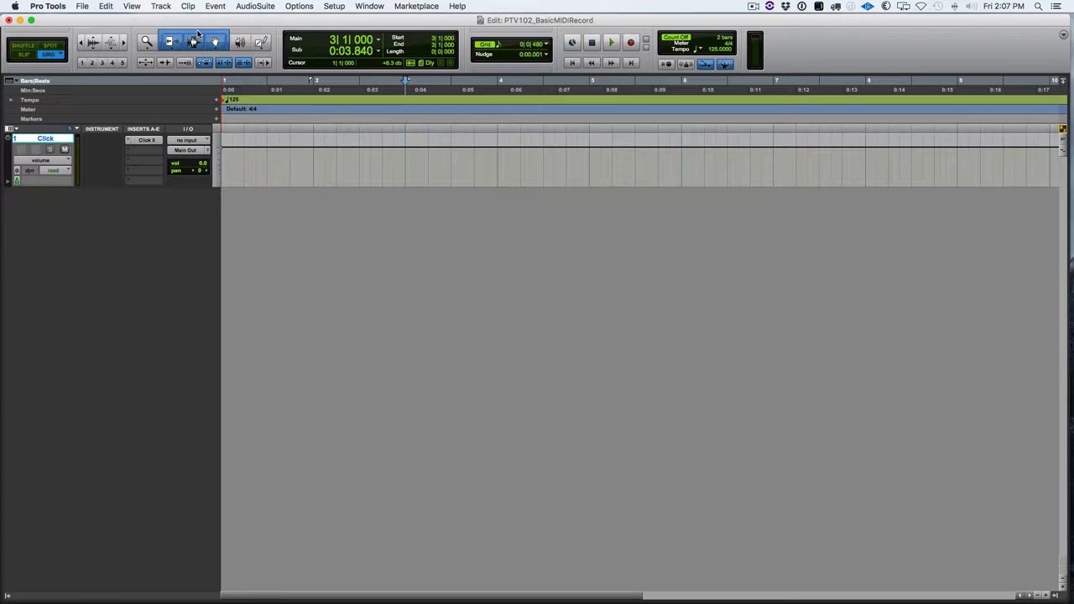
mouse_move(197, 40)
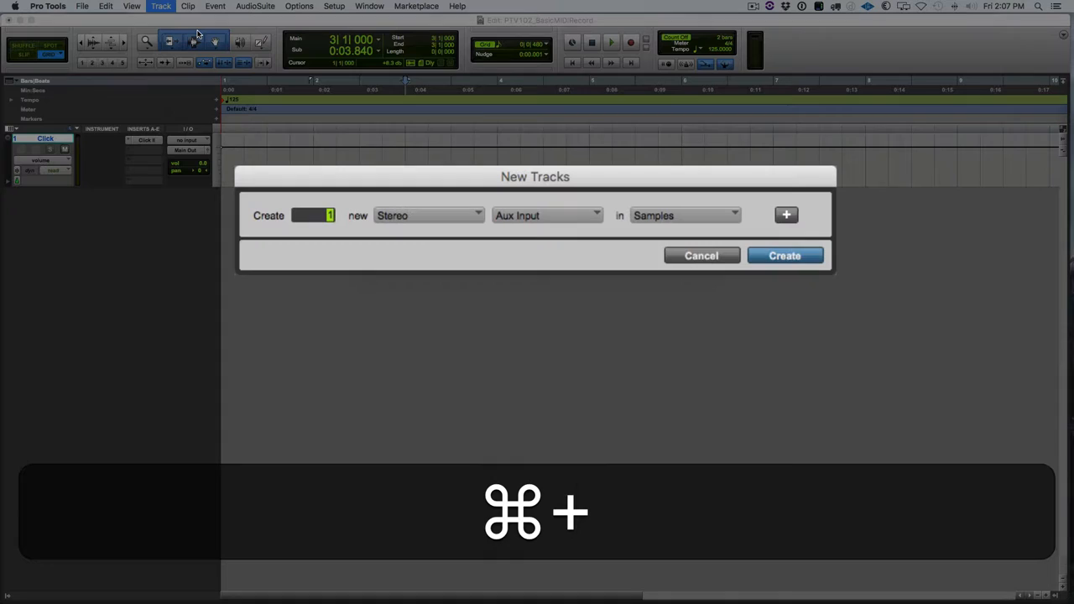
Create 1 stereo Aux Input and 3 MIDI tracks
left_click(785, 215)
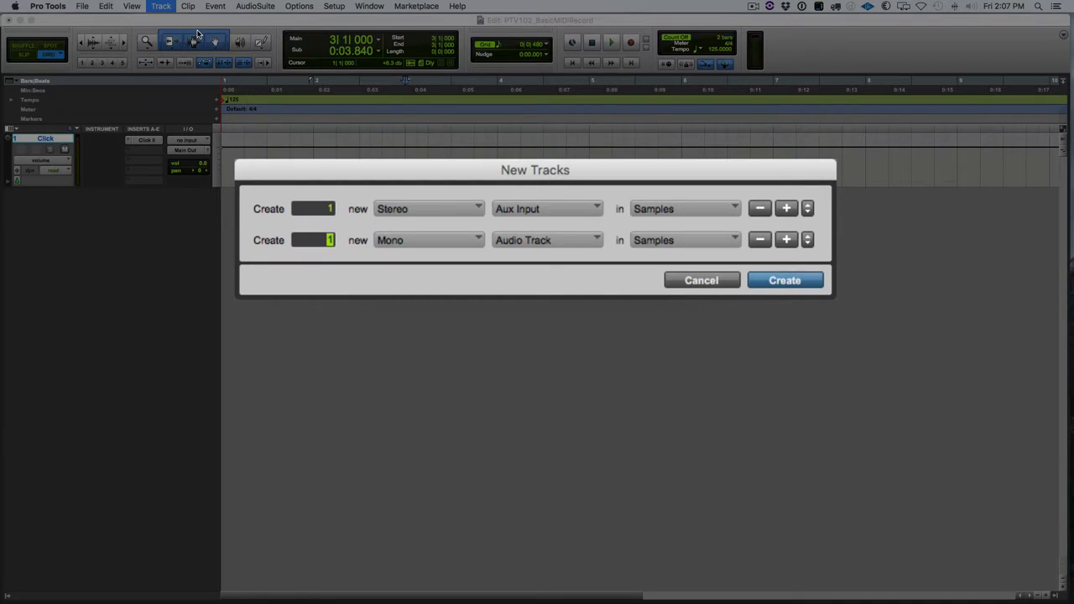
key("cmd+down")
type("3")
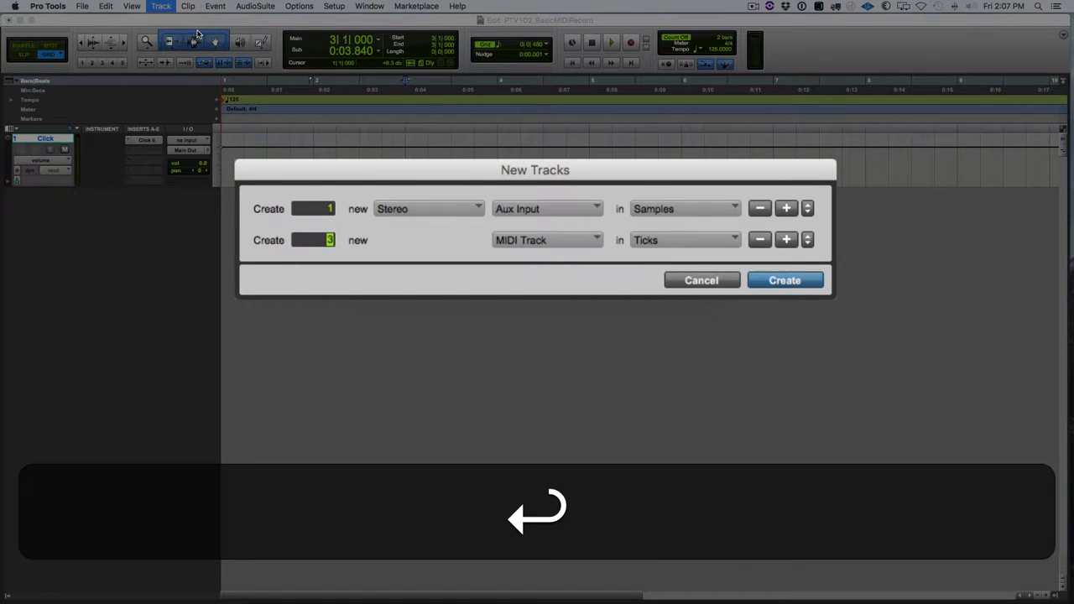
left_click(784, 280)
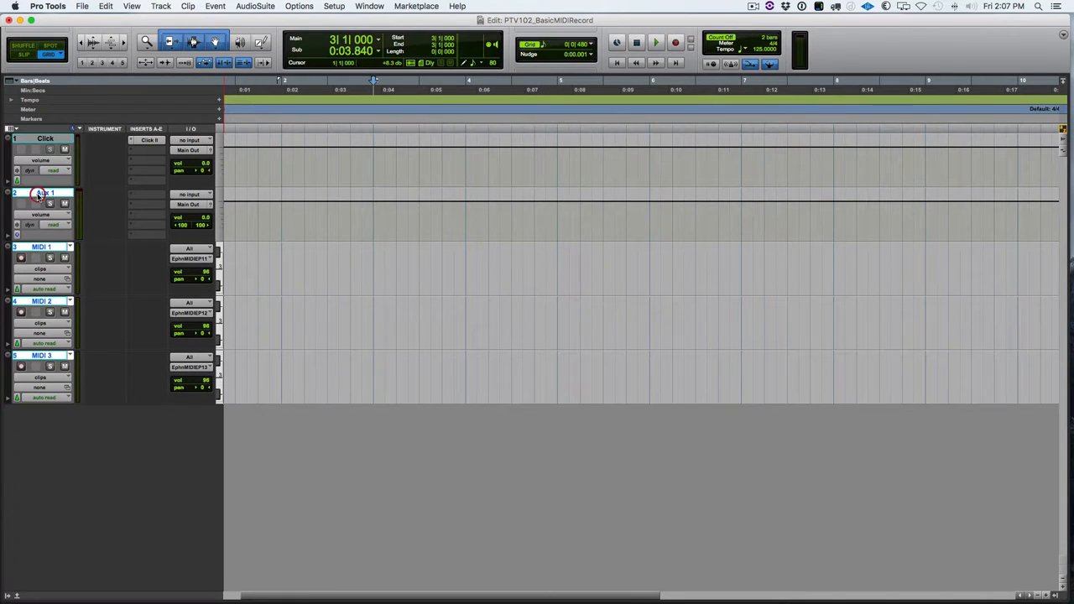
Rename the aux track viDrums with the comment 'Boom >'
double_click(44, 193)
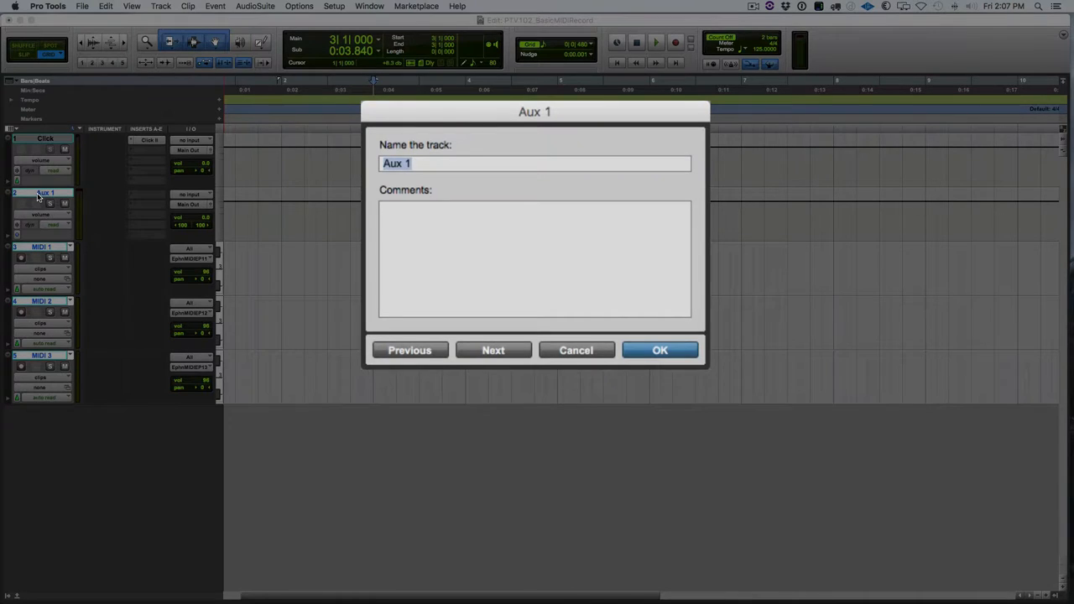
type("vi")
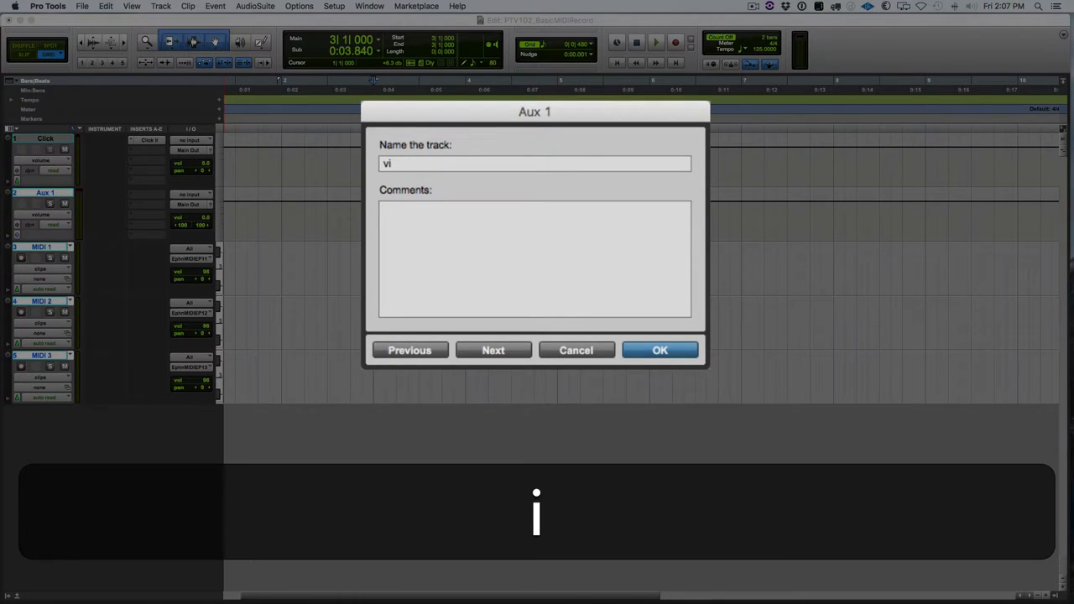
type("Drums")
left_click(535, 260)
type("B")
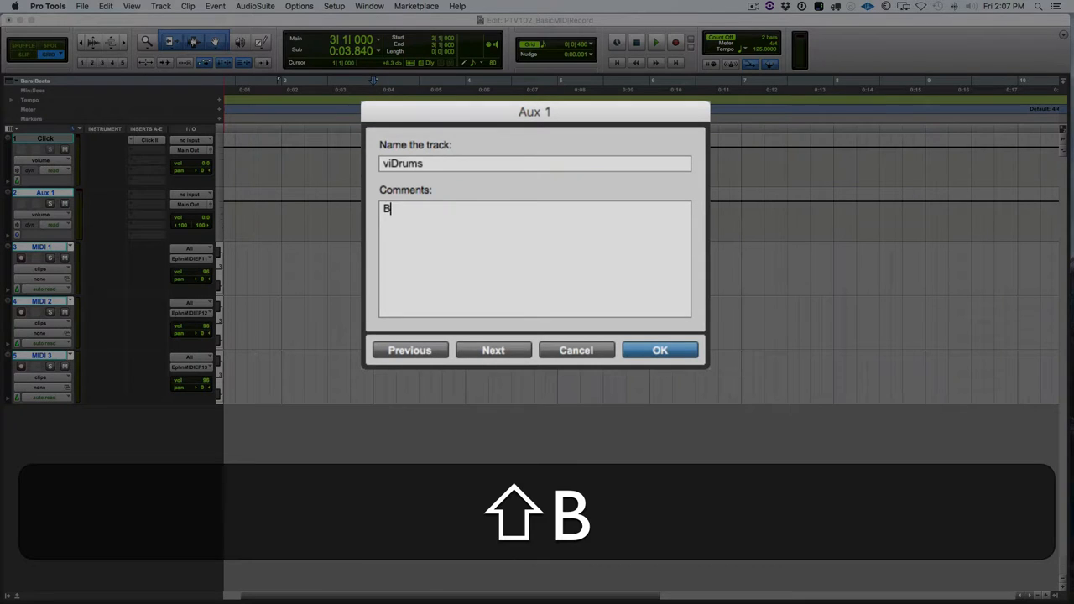
type("oom")
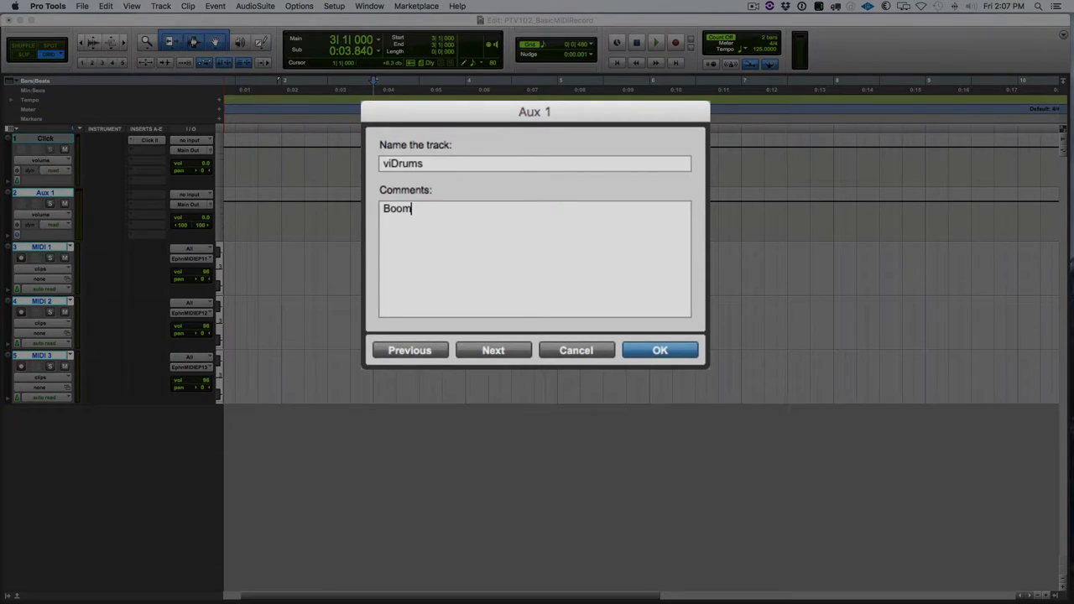
type(">")
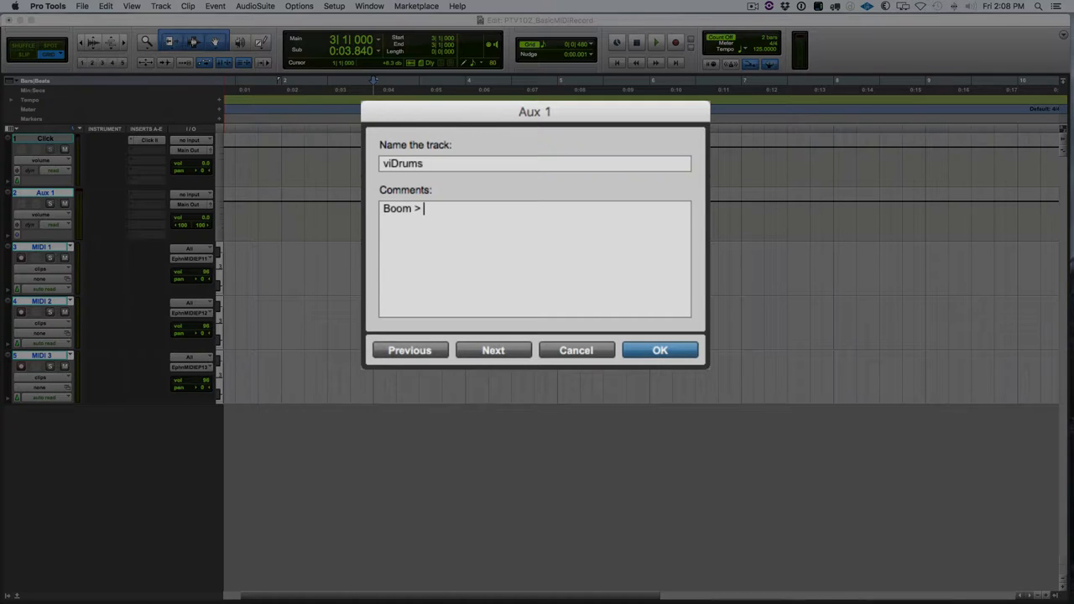
mouse_move(137, 320)
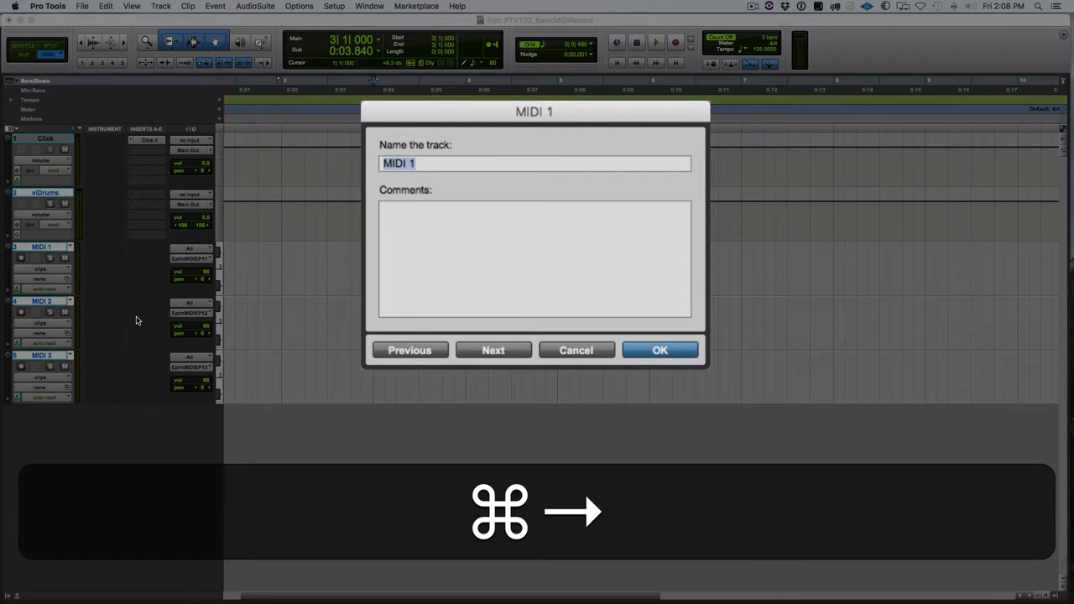
Rename the MIDI tracks miKick, miSnare and miHiHat
type("mi")
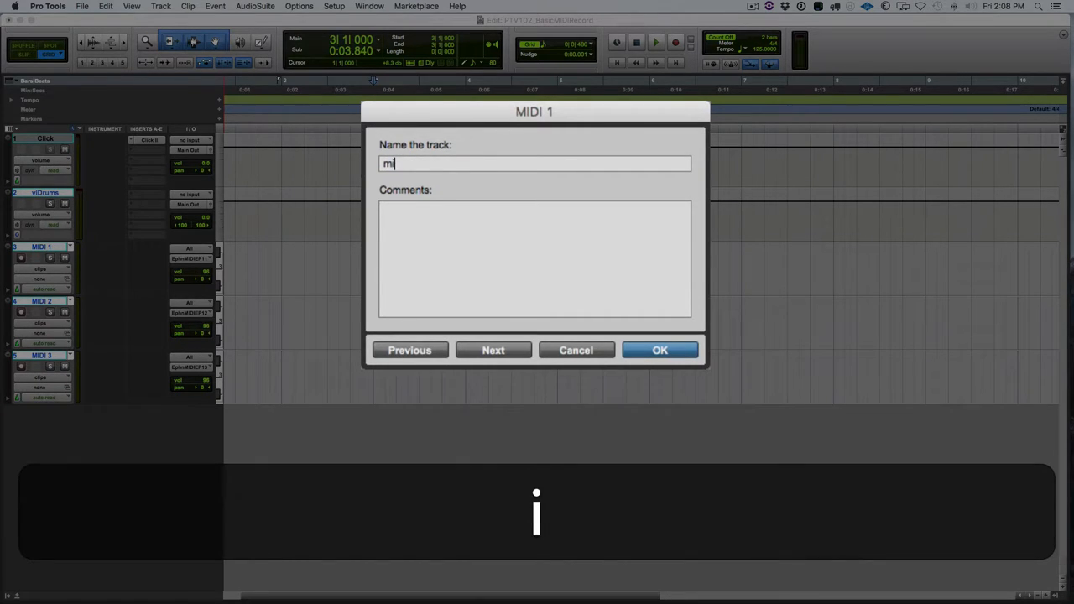
type("Kick")
type("m")
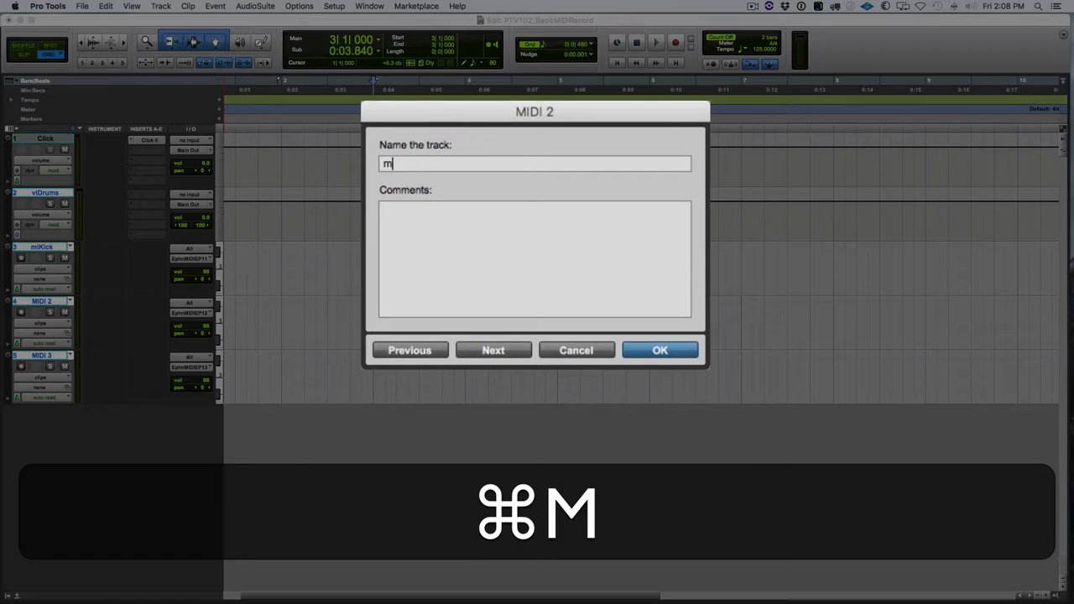
type("iSnar")
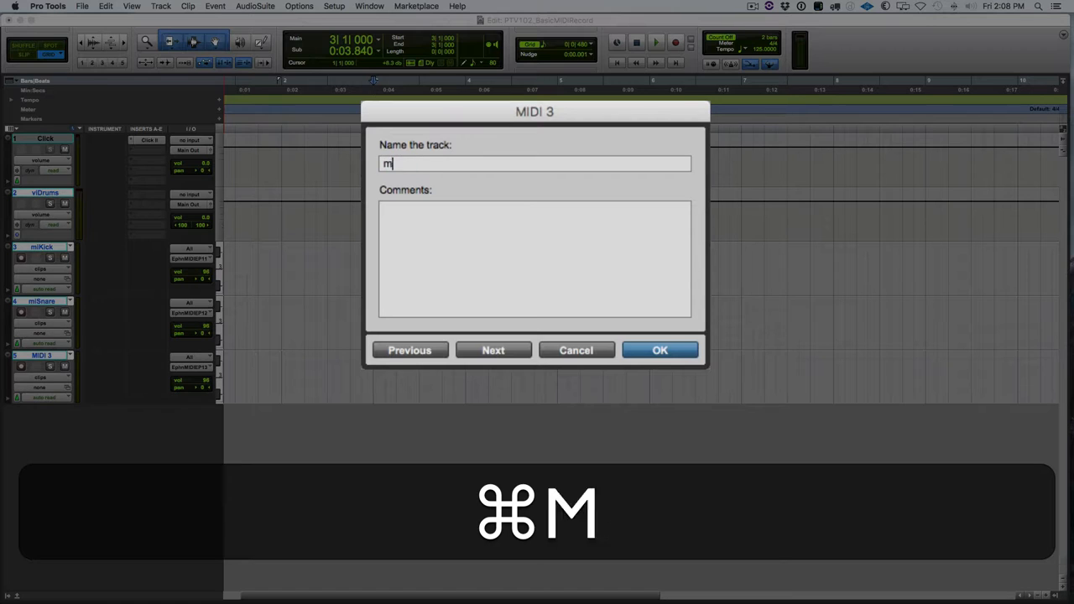
type("iHi")
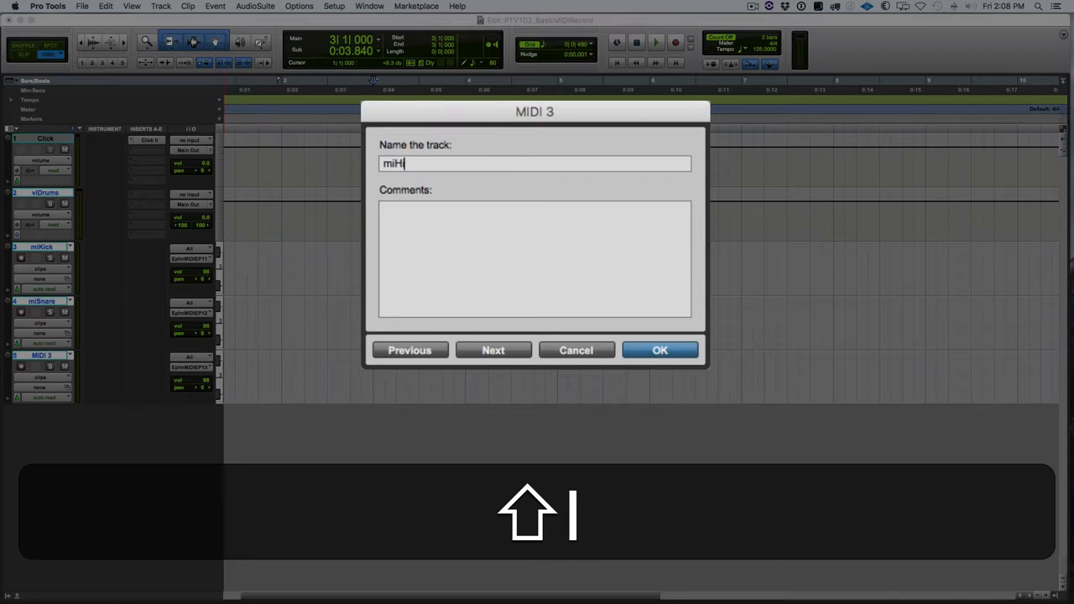
left_click(660, 350)
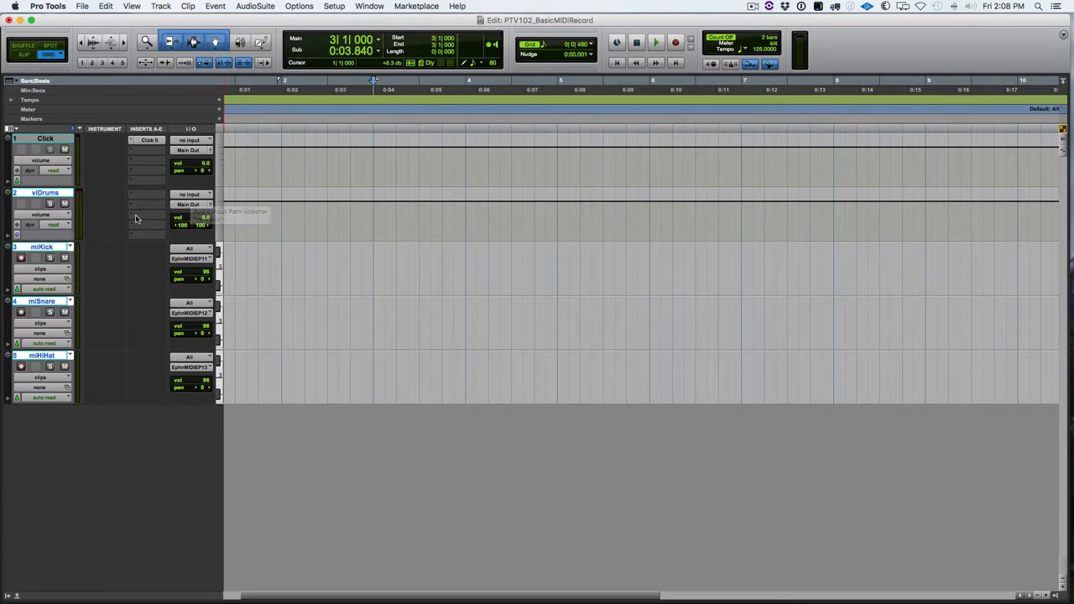
Insert the Boom instrument plug-in on the viDrums track
left_click(147, 218)
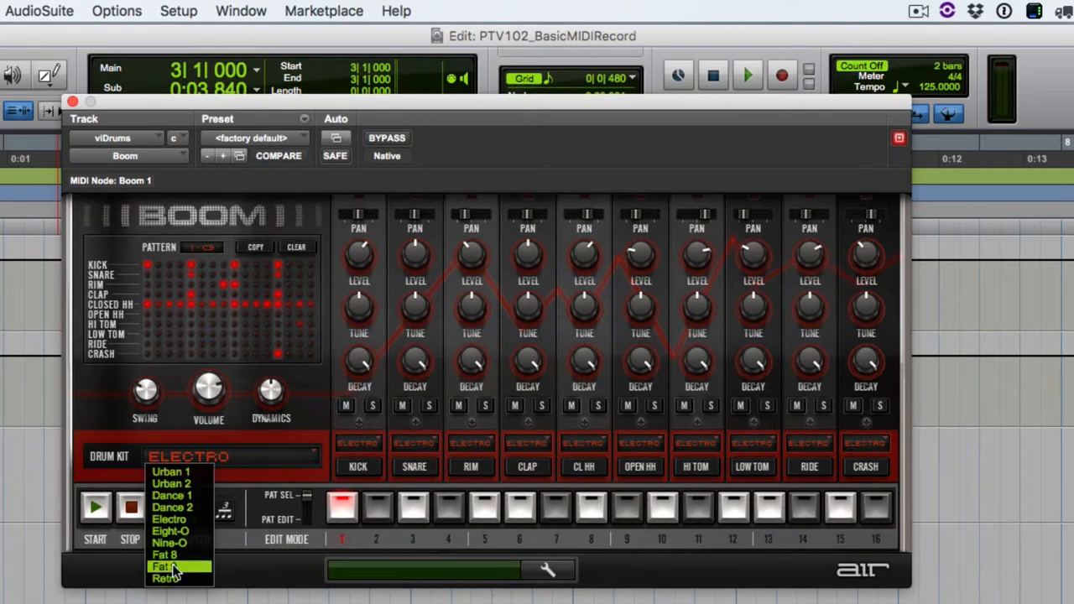
mouse_move(172, 472)
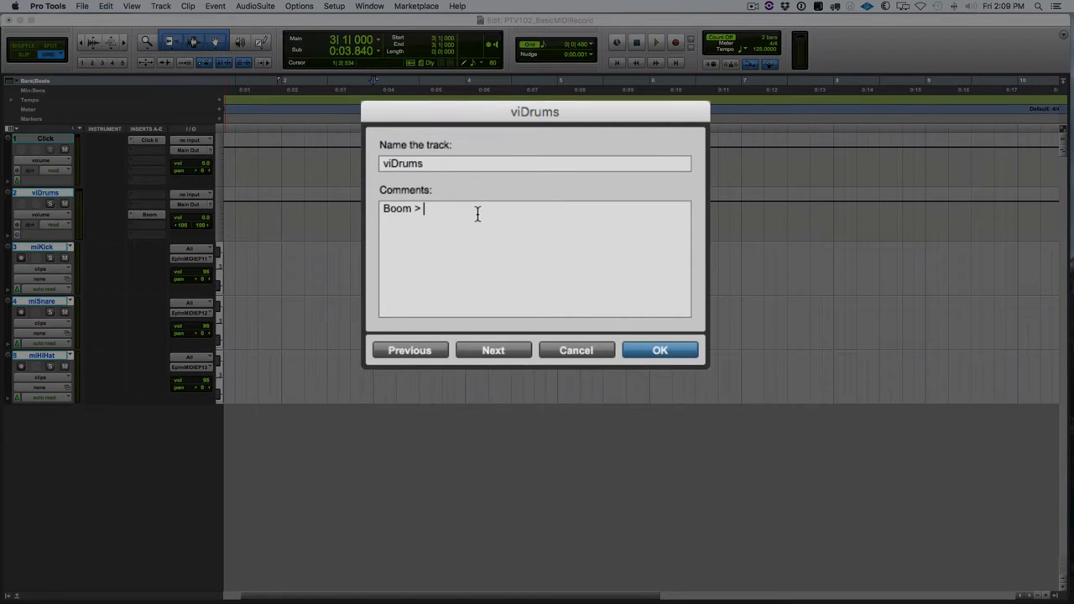
Change the viDrums comment to 'Boom > Urban'
type("Urban")
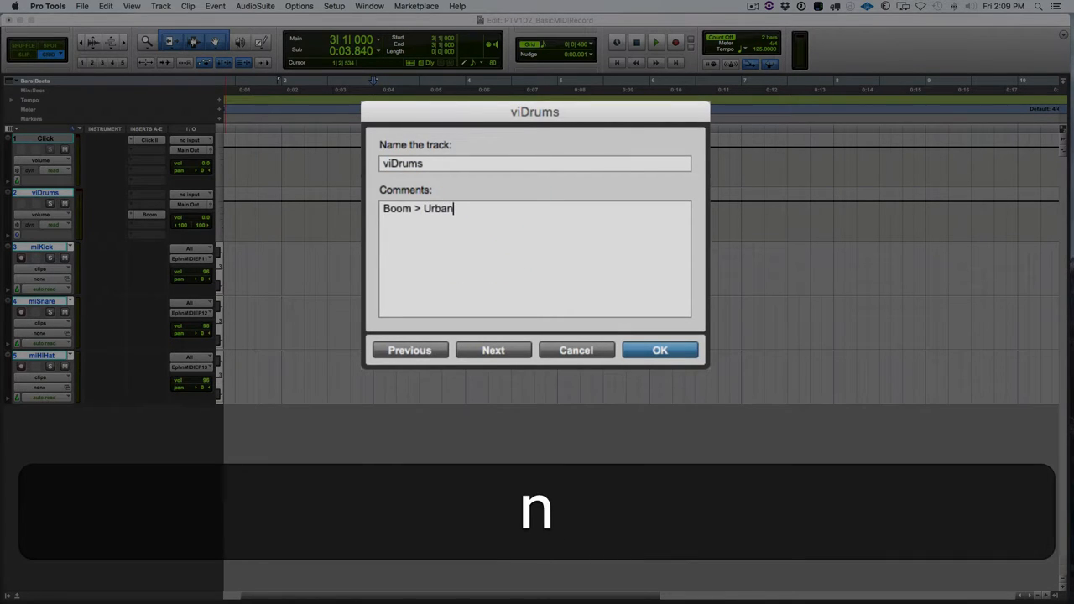
left_click(659, 350)
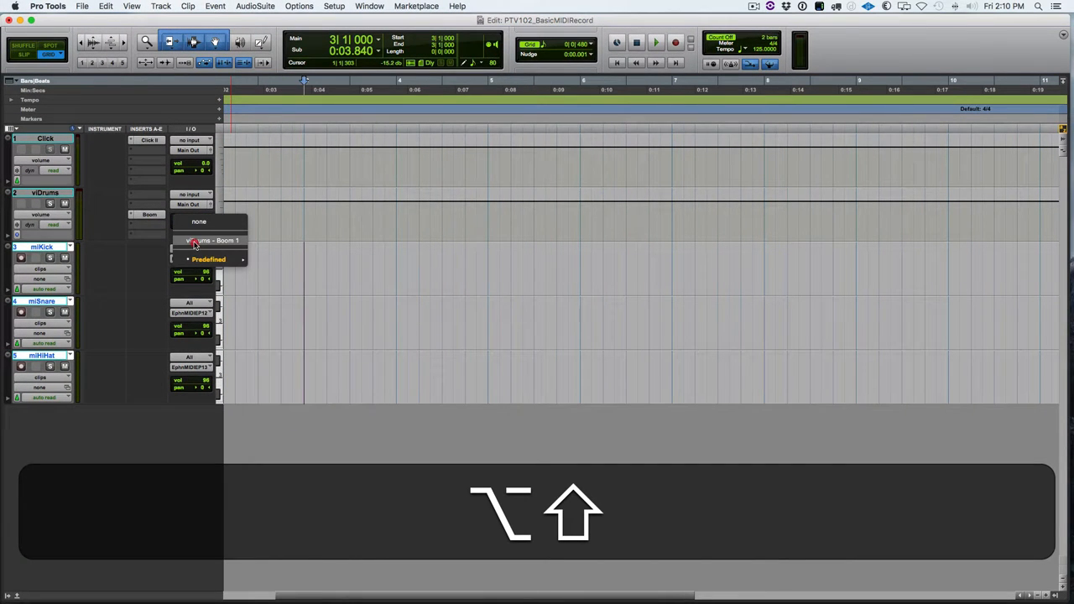
Route all three MIDI tracks to viDrums – Boom 1 and arm miKick
left_click(214, 241)
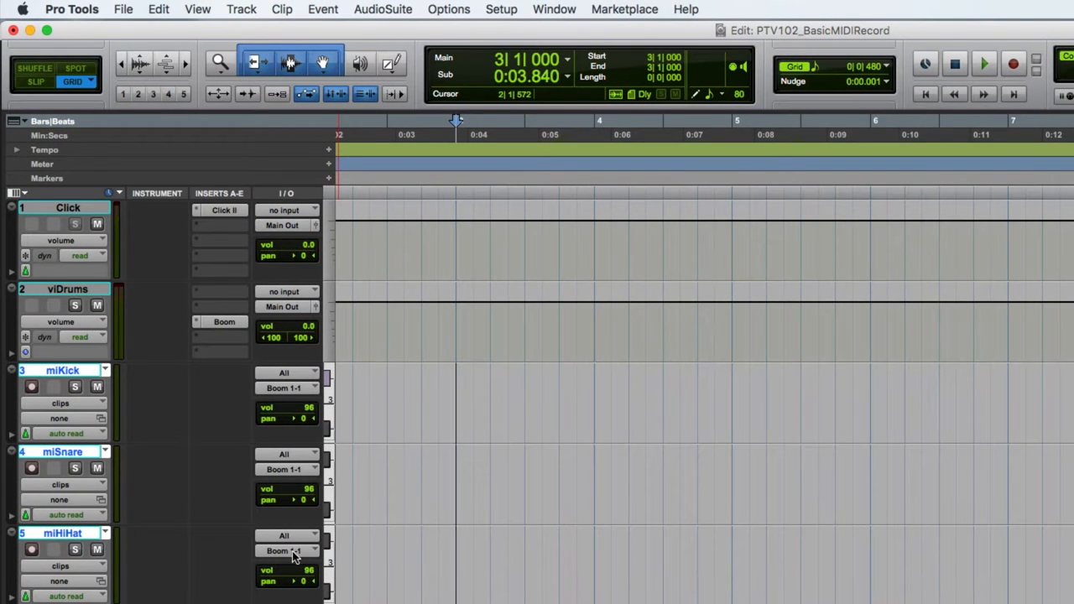
left_click(31, 386)
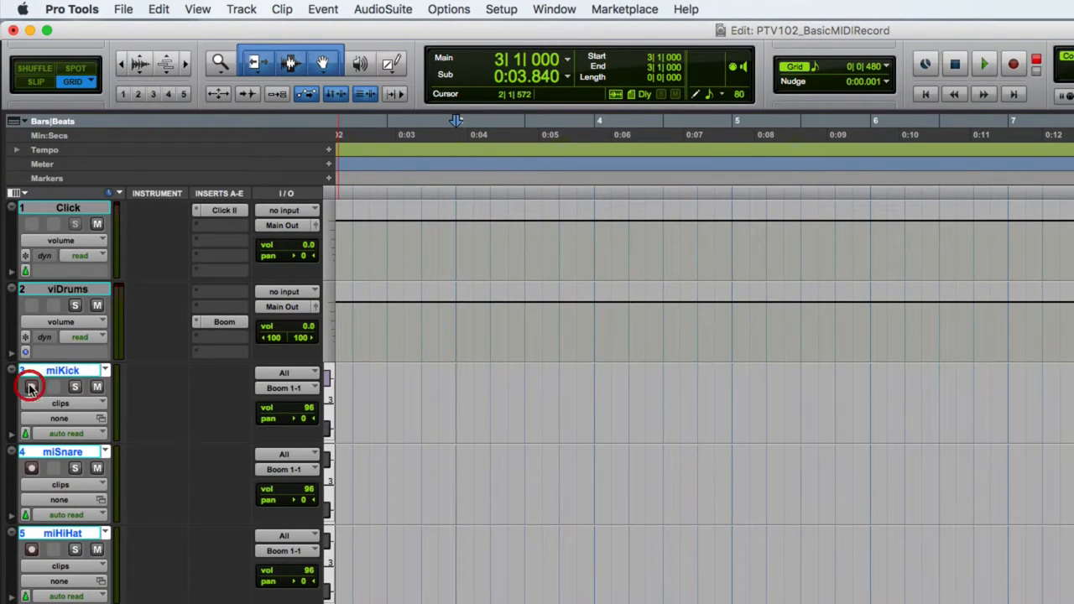
left_click(31, 386)
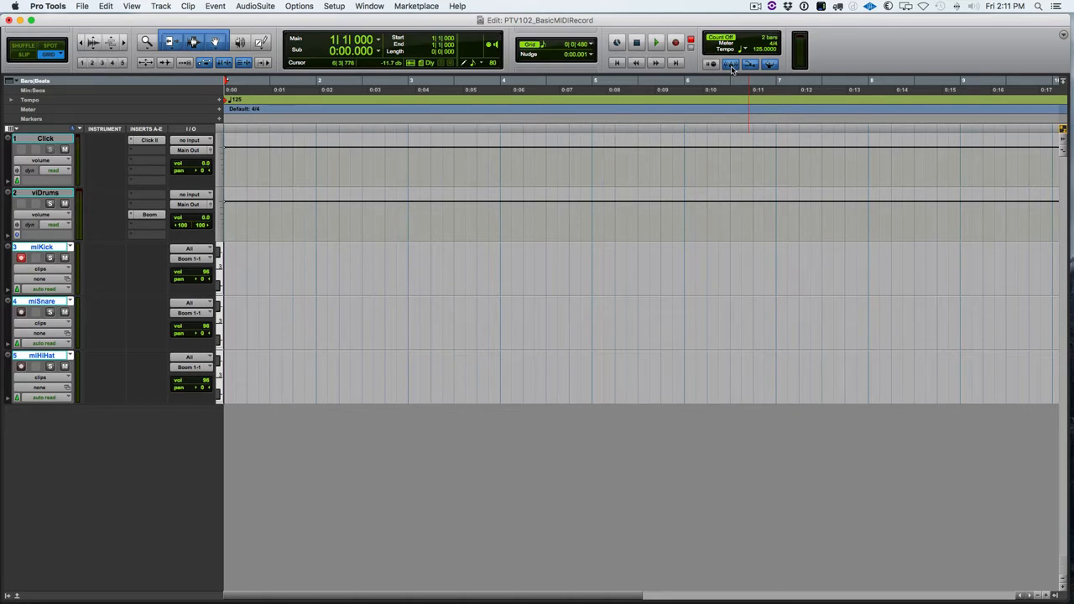
key("7")
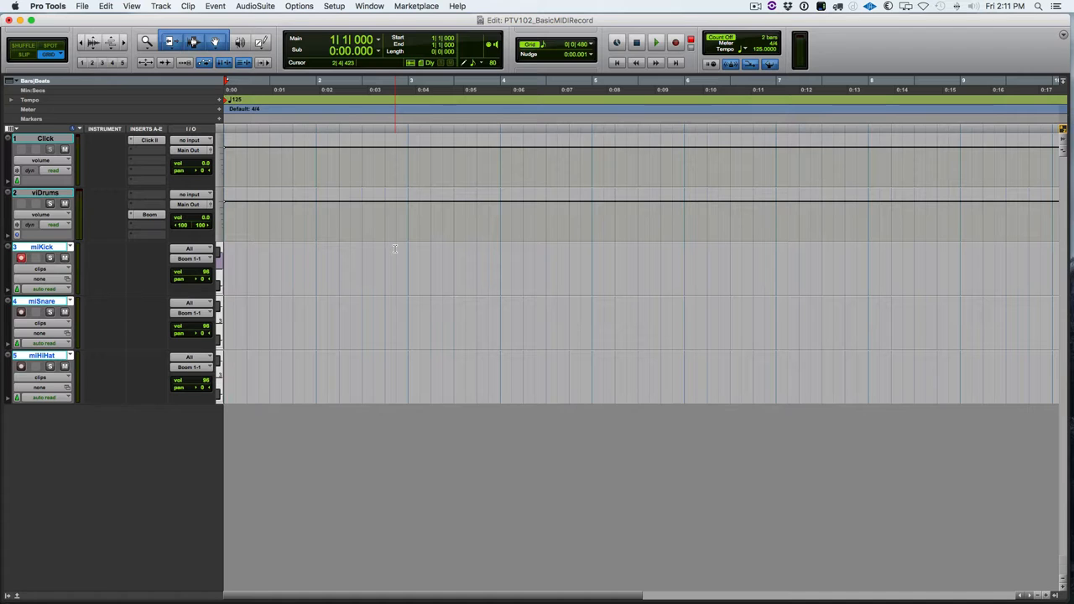
Record the kick pattern on miKick and trim the clip to bar 6
left_click(676, 42)
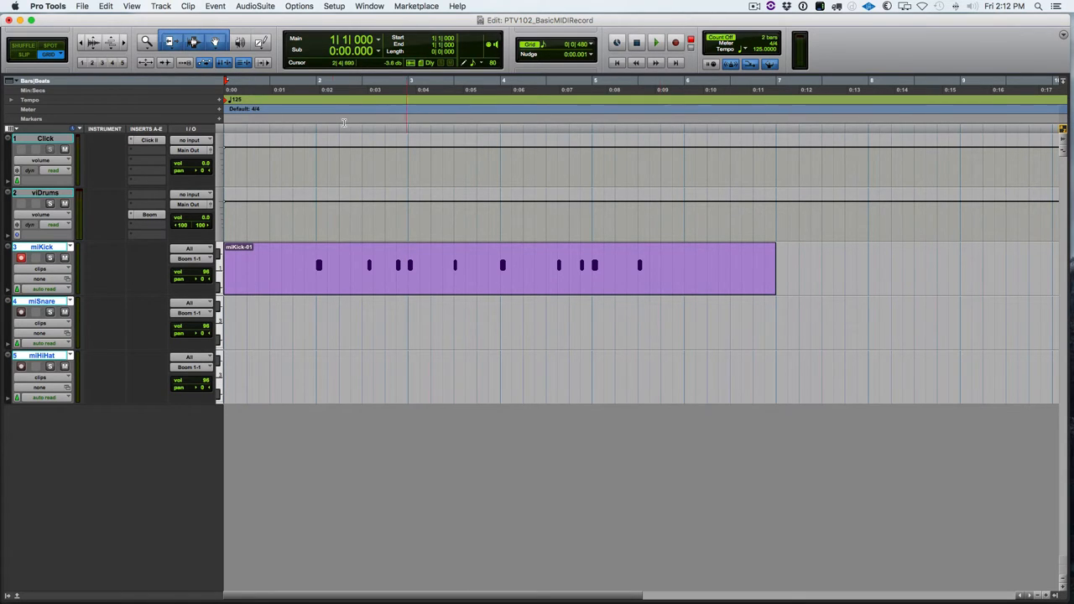
left_click(169, 42)
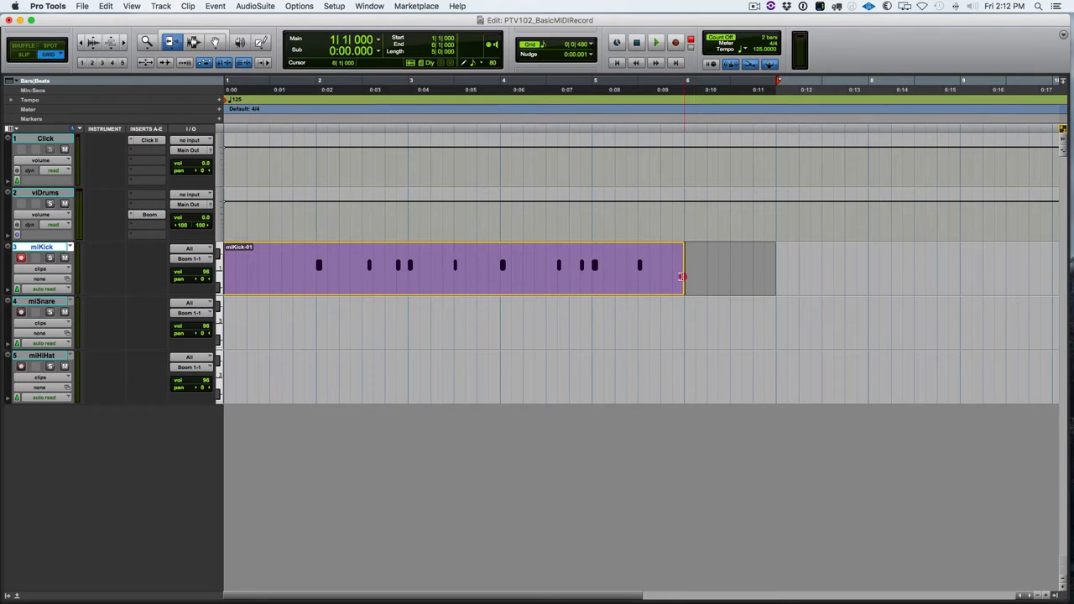
left_click(139, 248)
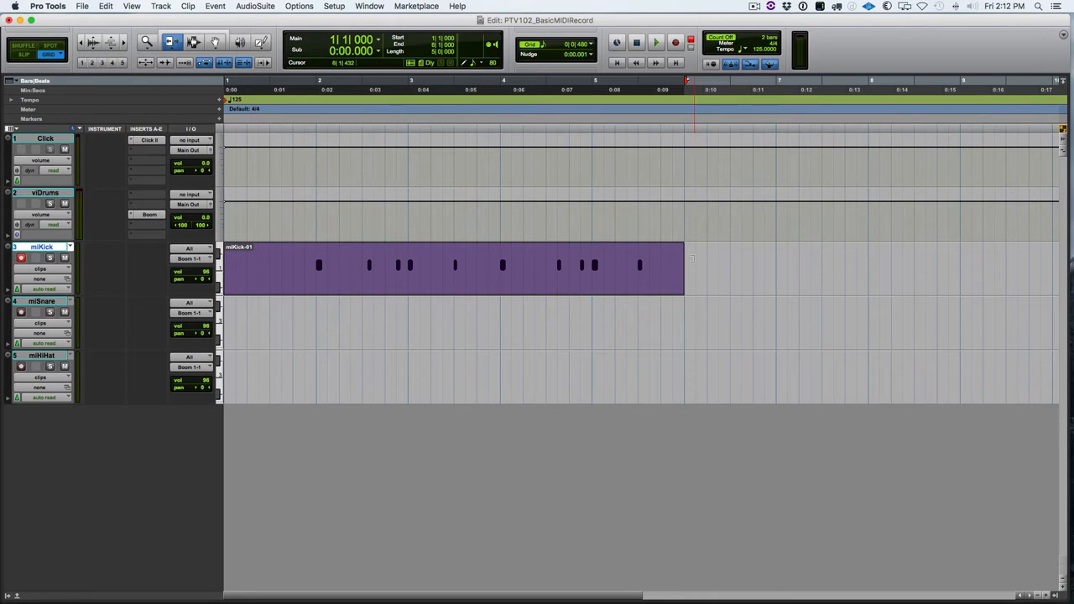
Record-arm the miSnare track and record a snare pattern into a miSnare-01 clip
key("cmd+down")
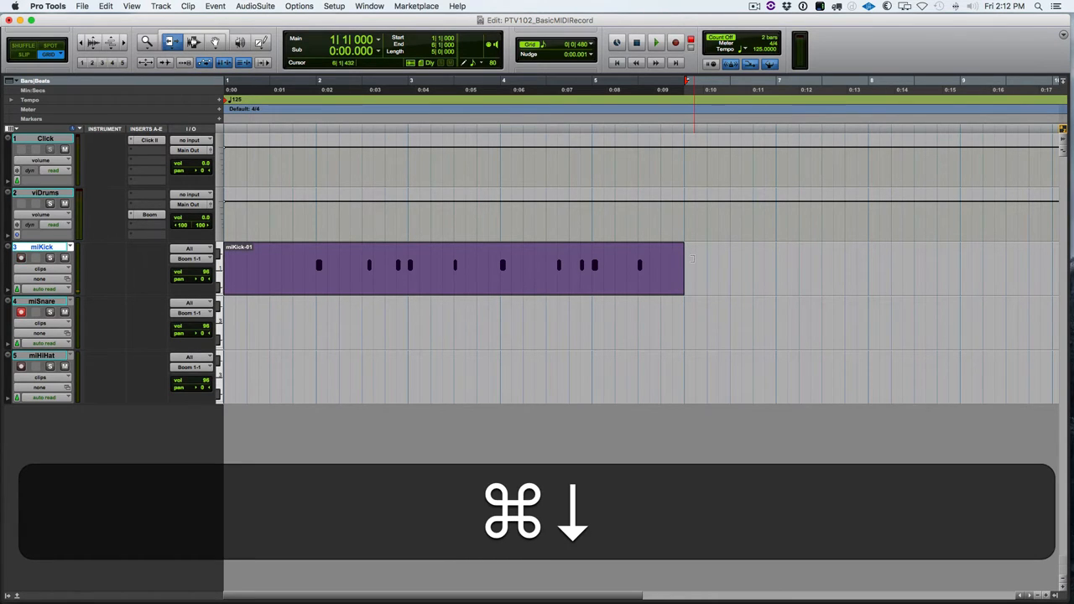
key("cmd+down")
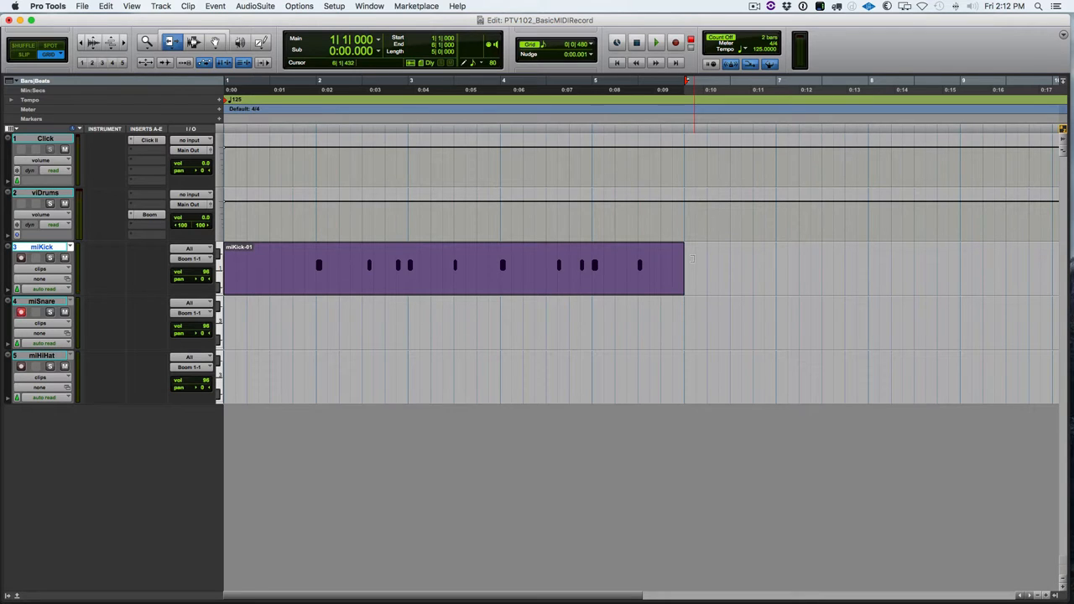
key("cmd")
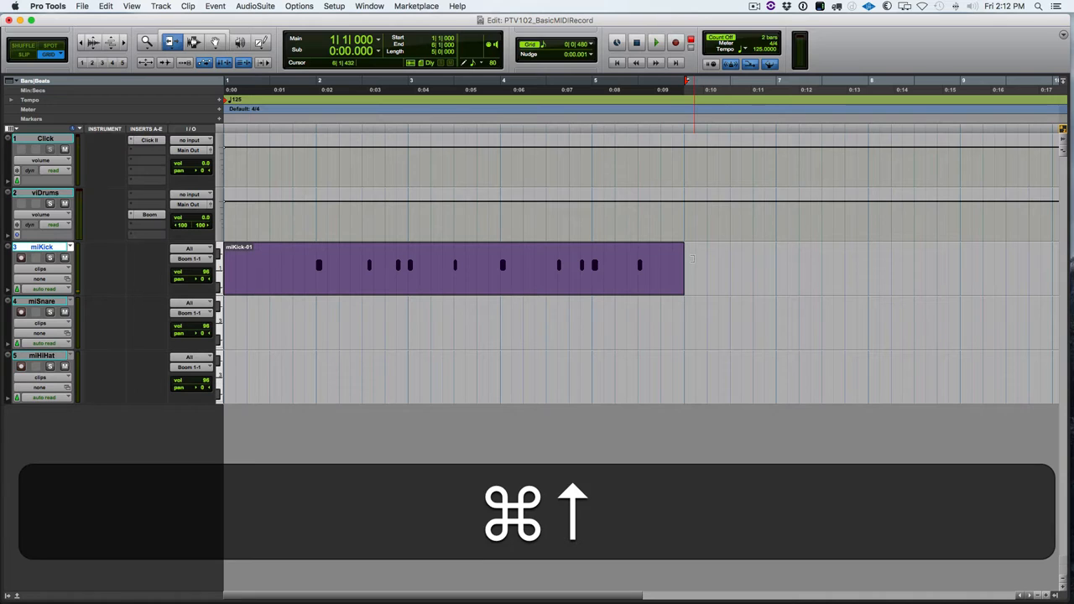
key("cmd+down")
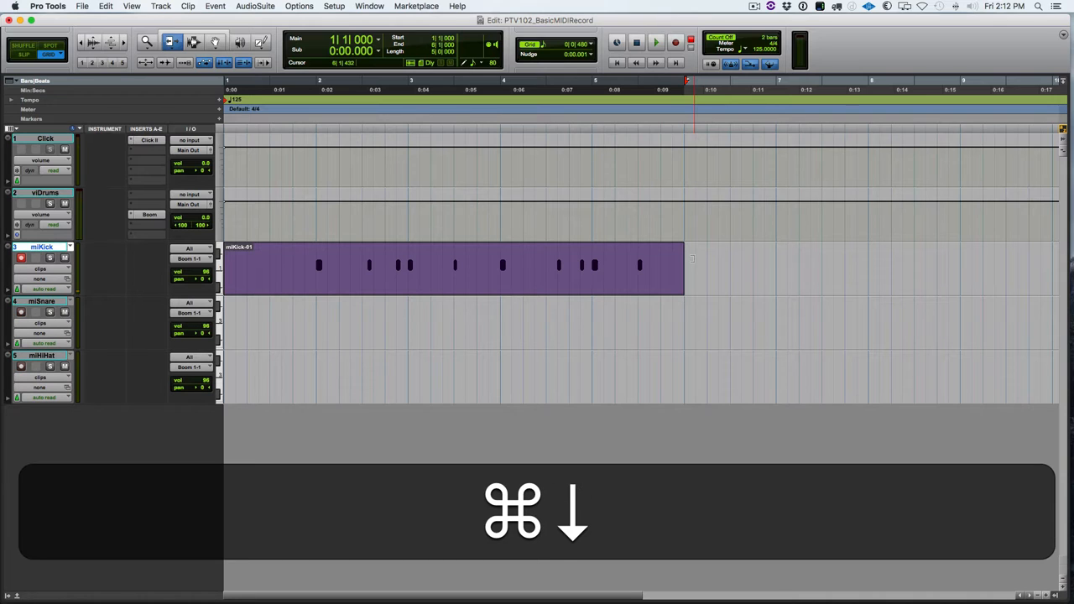
key("cmd+down")
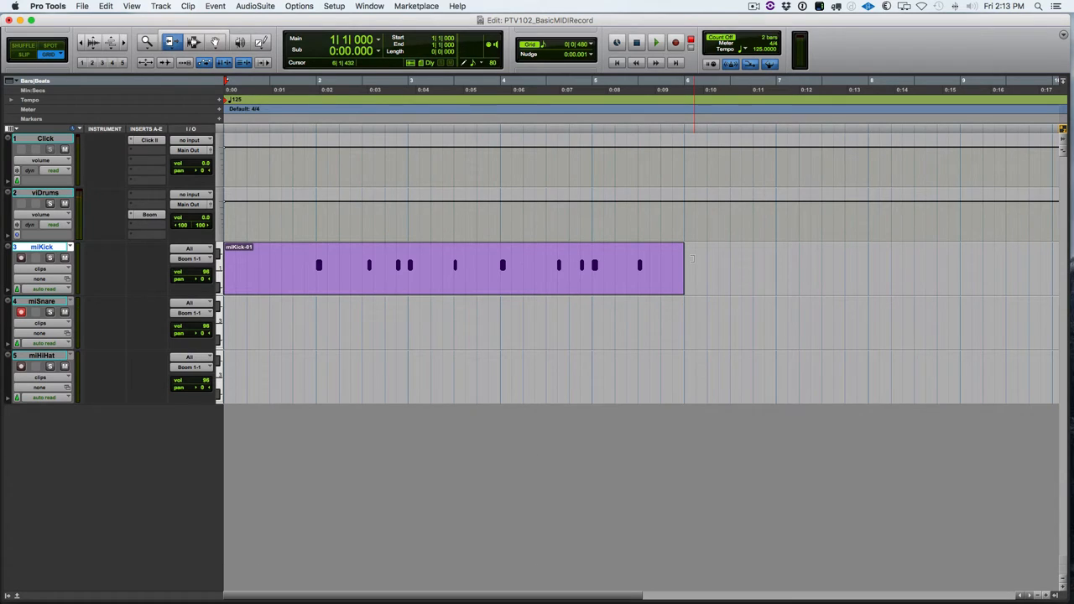
left_click(656, 42)
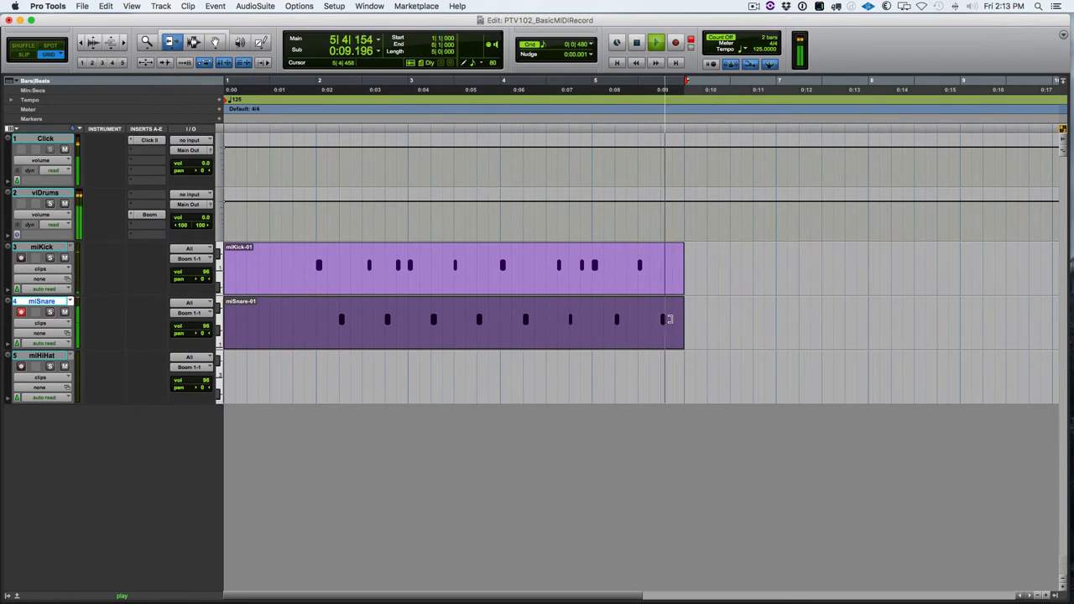
Stop playback, drag miKick's second note to 2|3|000 in Notes view, then return to Clips
left_click(635, 42)
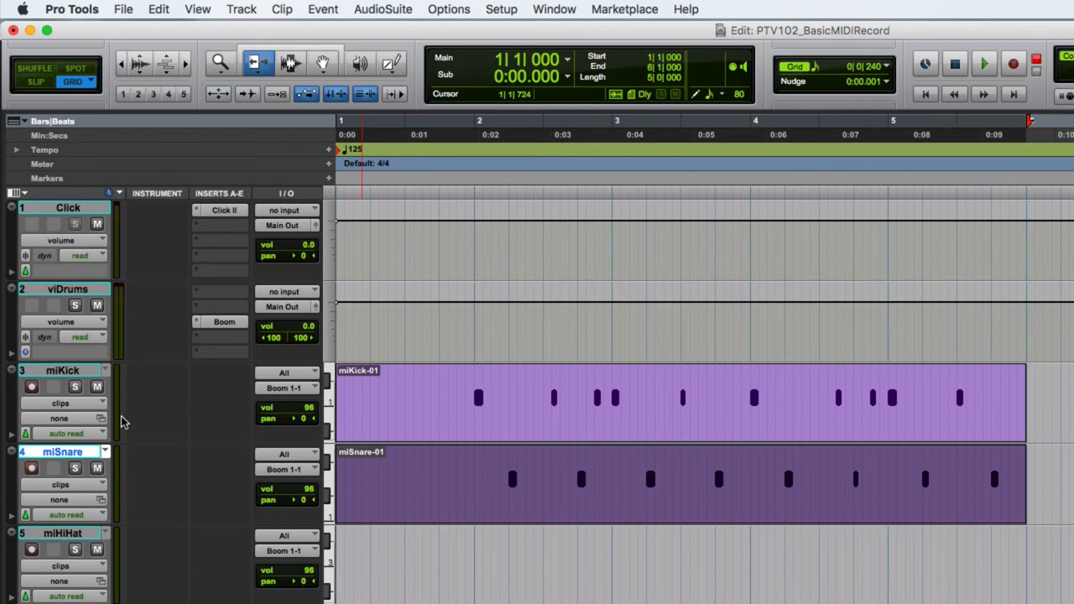
left_click(32, 386)
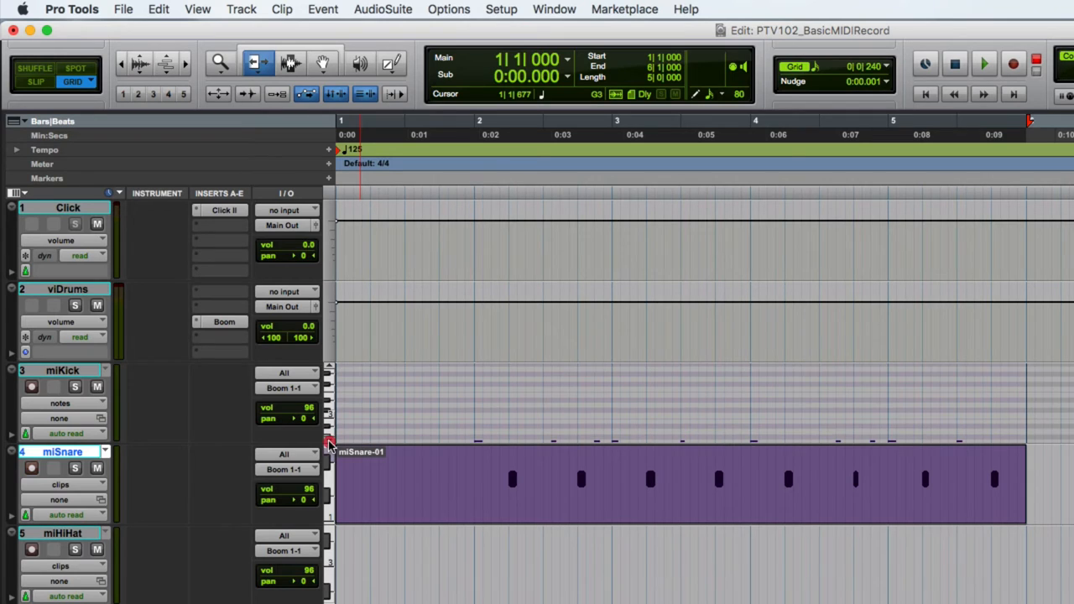
left_click(31, 468)
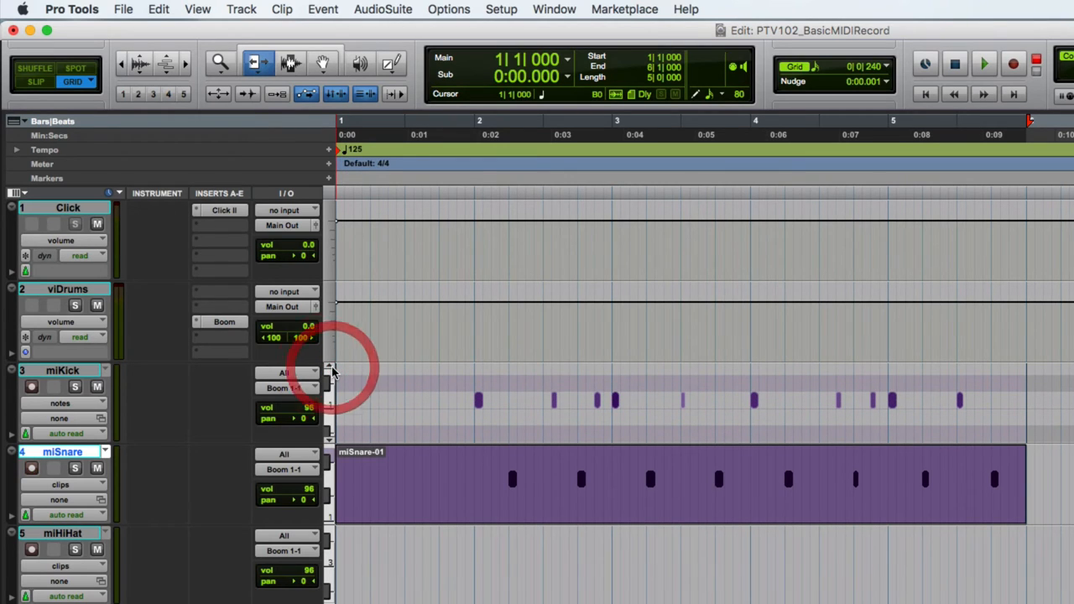
left_click(550, 399)
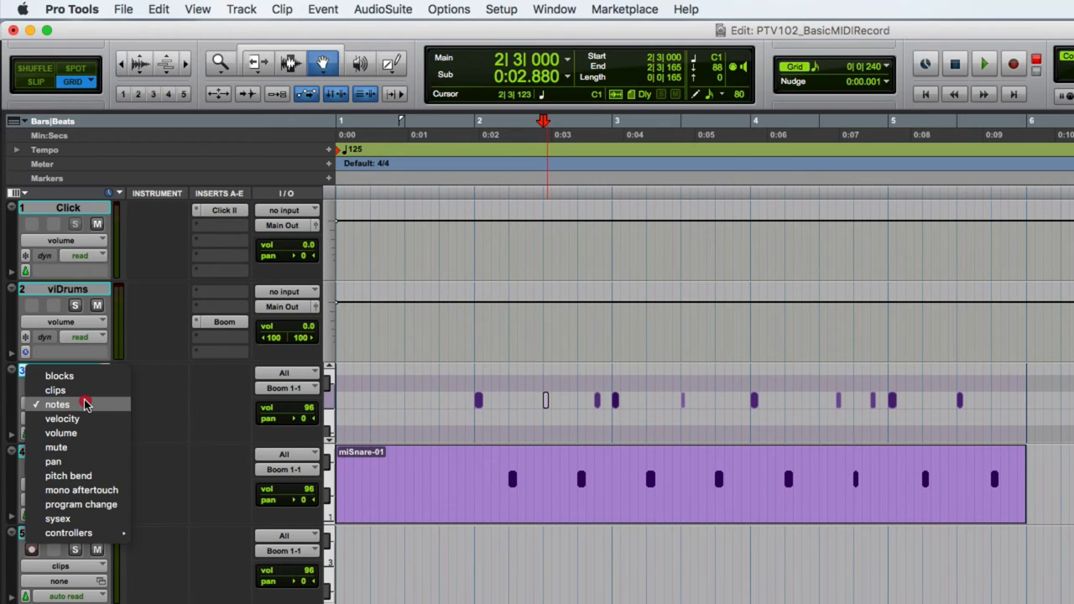
left_click(58, 405)
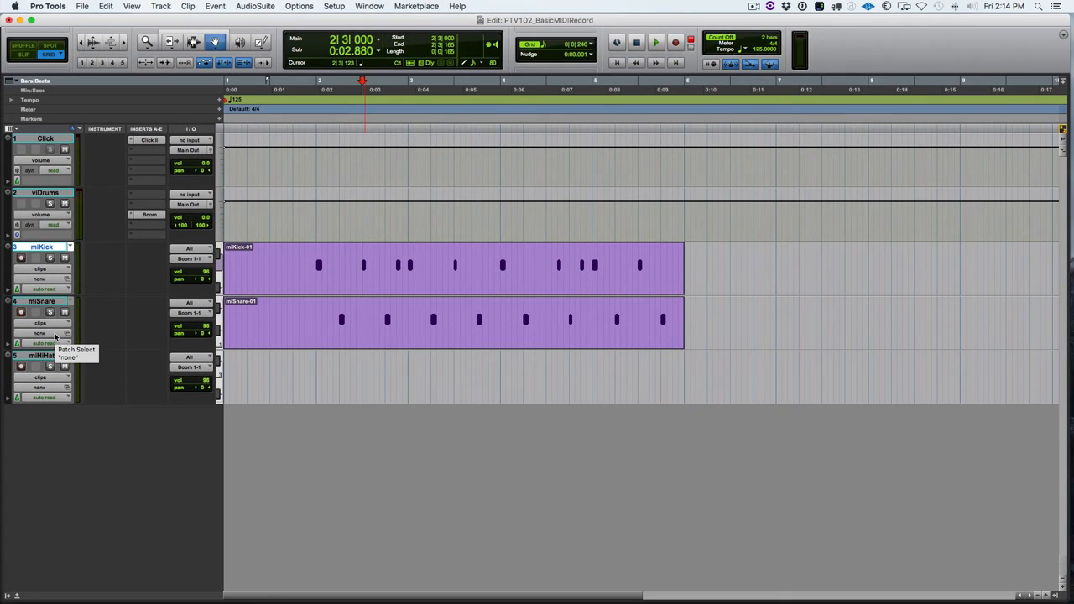
Record-arm miHiHat, record the hi-hat part, and trim miHiHat-01 to end at bar 6
key("cmd+down")
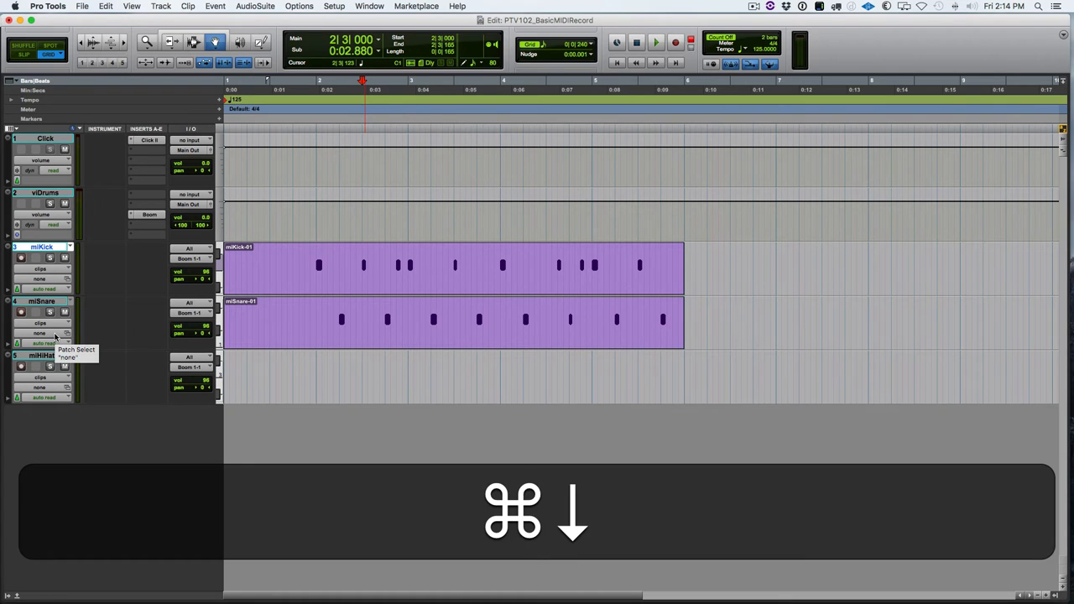
key("cmd+down")
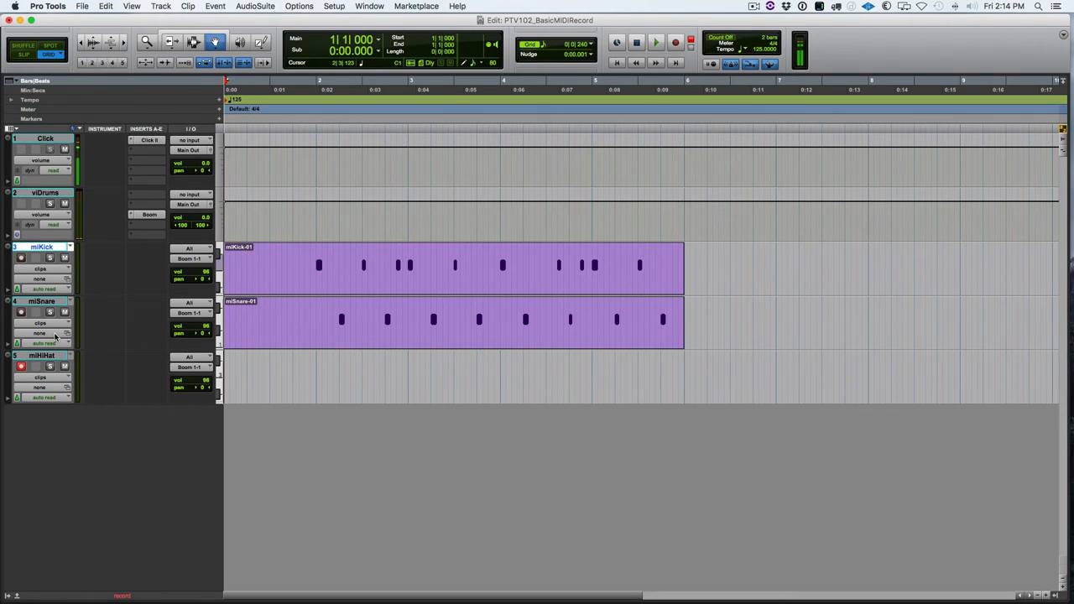
left_click(656, 42)
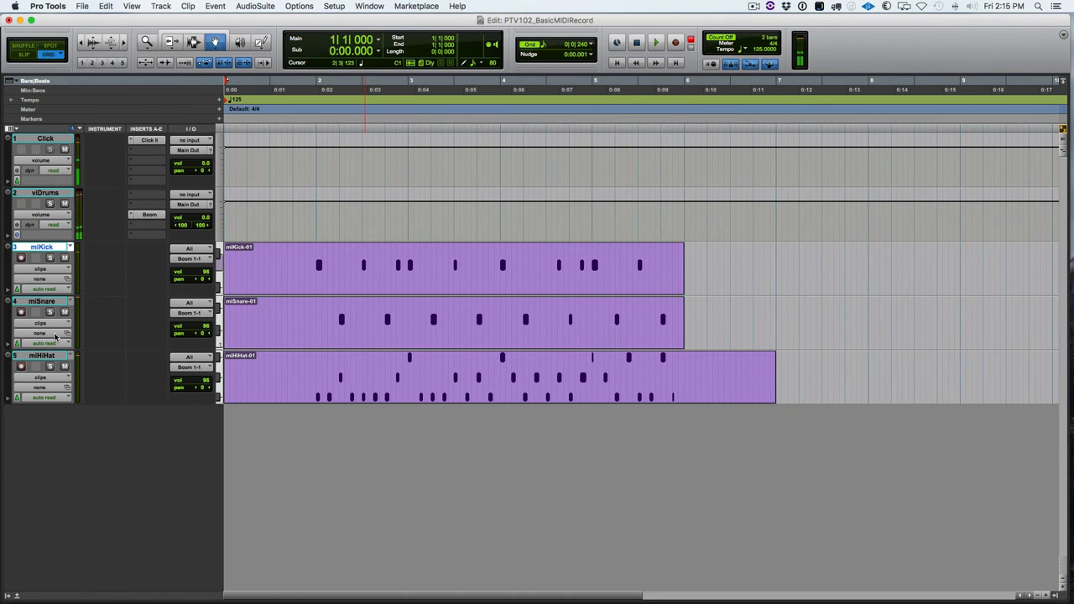
left_click(655, 42)
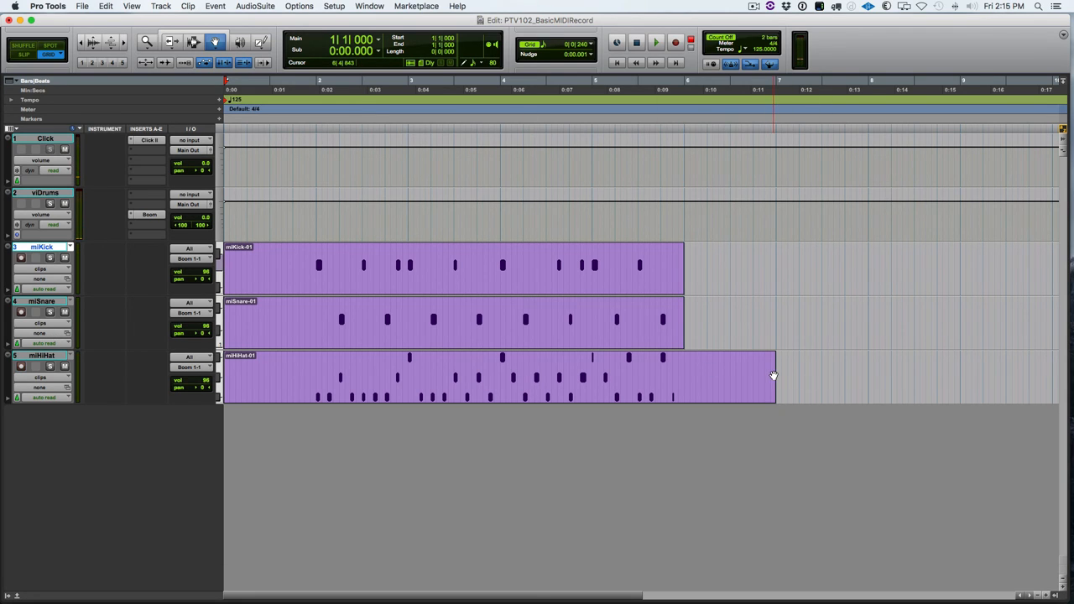
key("f6")
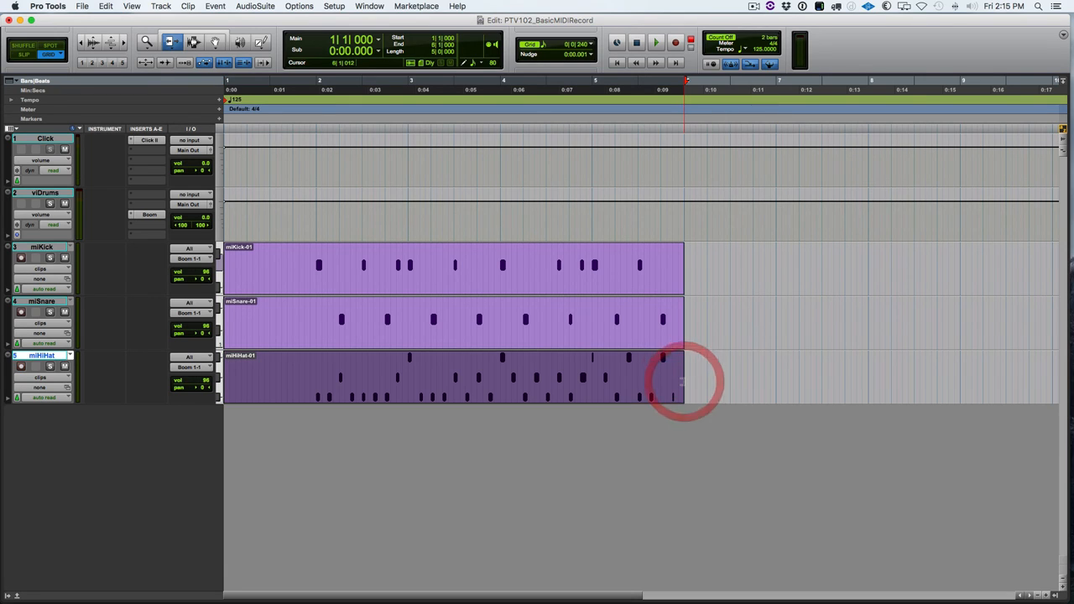
left_click(679, 382)
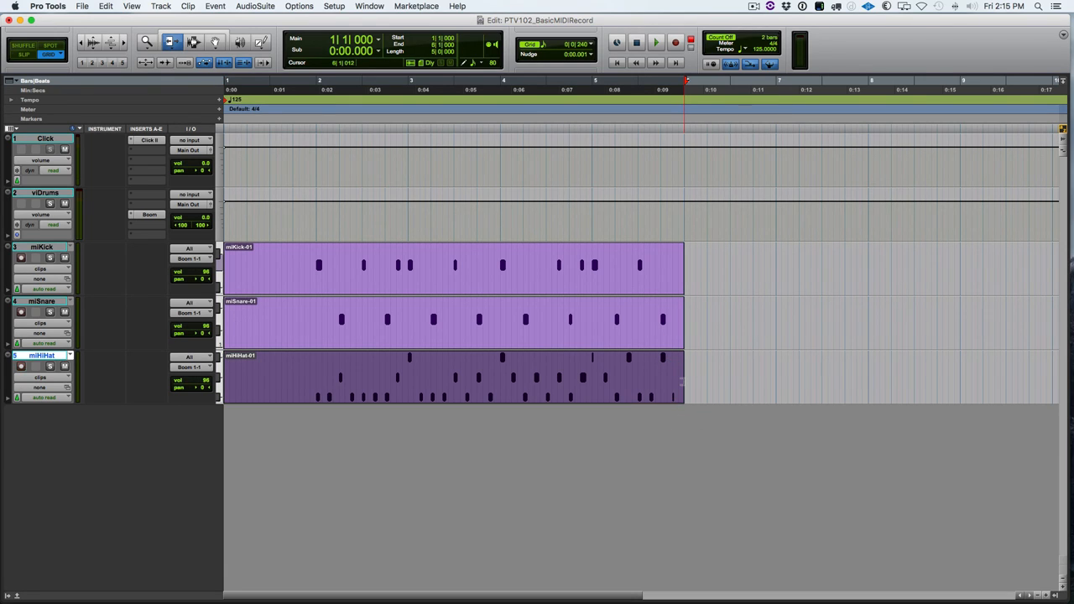